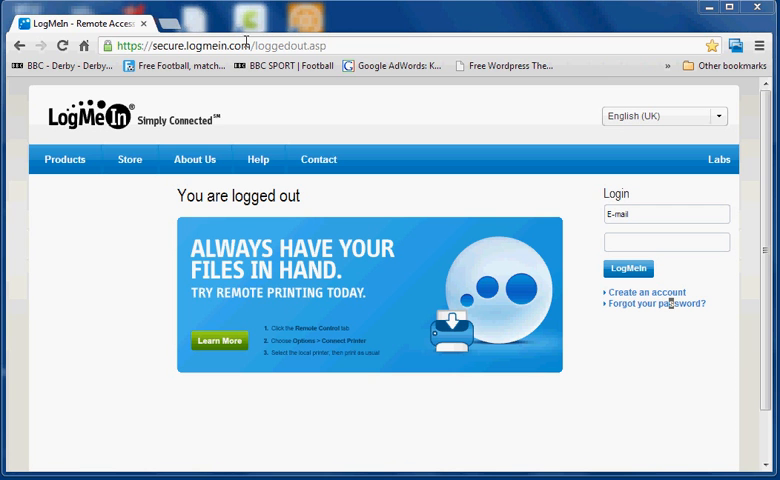
pyautogui.moveTo(266, 89)
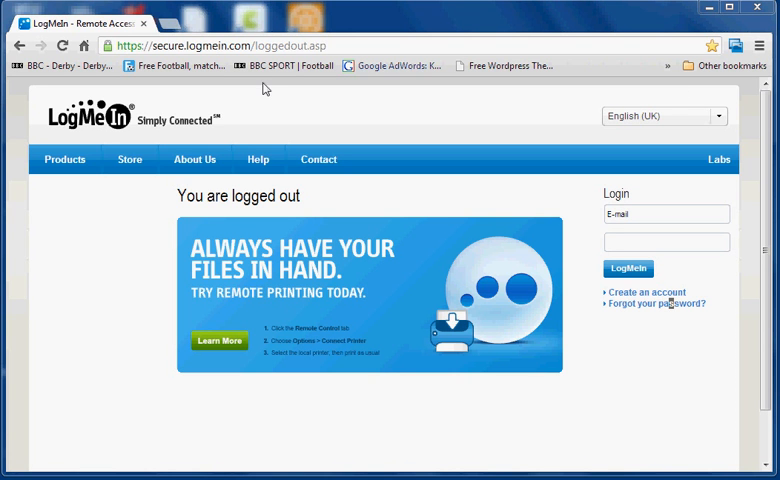
pyautogui.moveTo(277, 100)
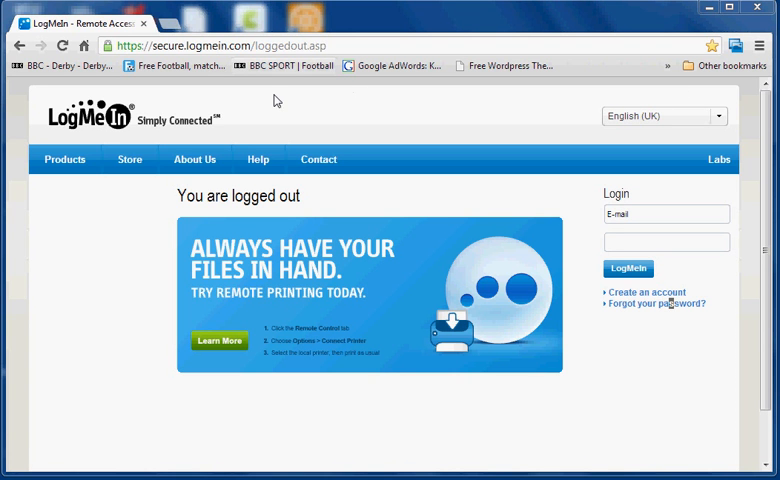
pyautogui.moveTo(264, 117)
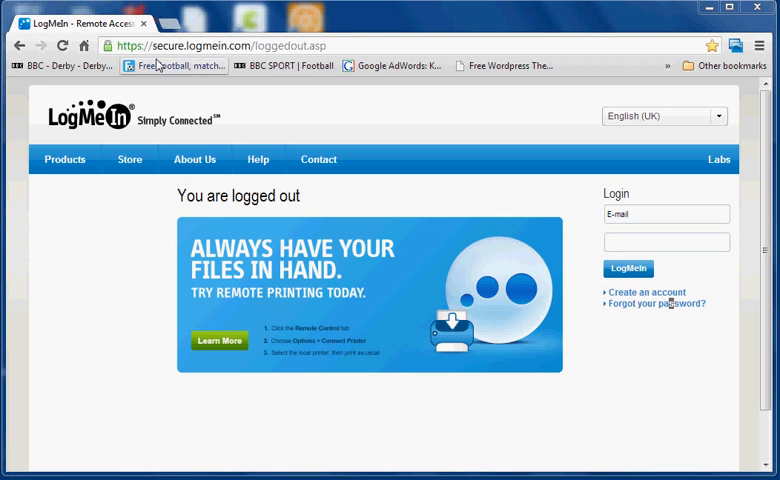
pyautogui.moveTo(464, 118)
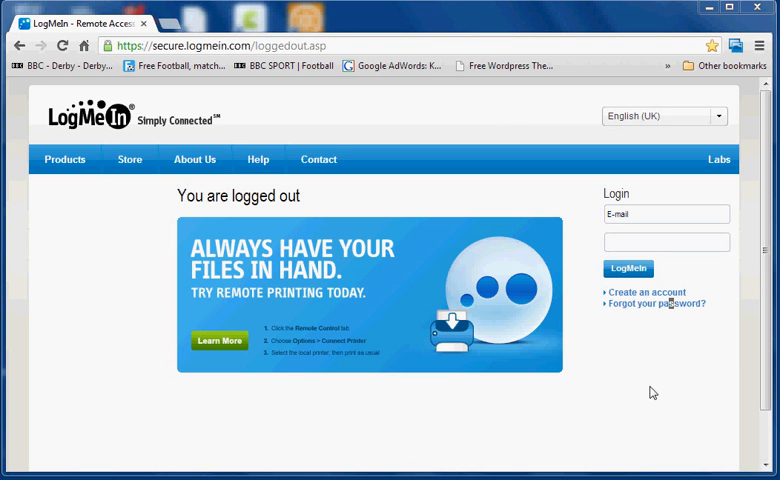
pyautogui.moveTo(609, 291)
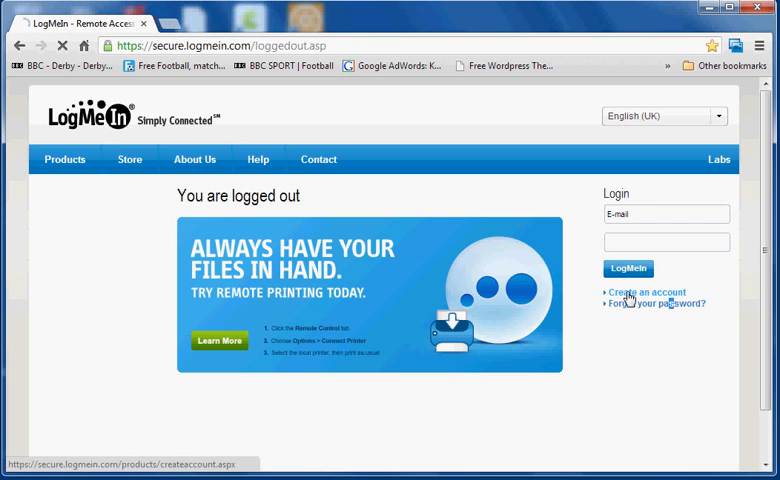
# Step: Start a remote-access account sign-up and enter the email address
pyautogui.click(646, 292)
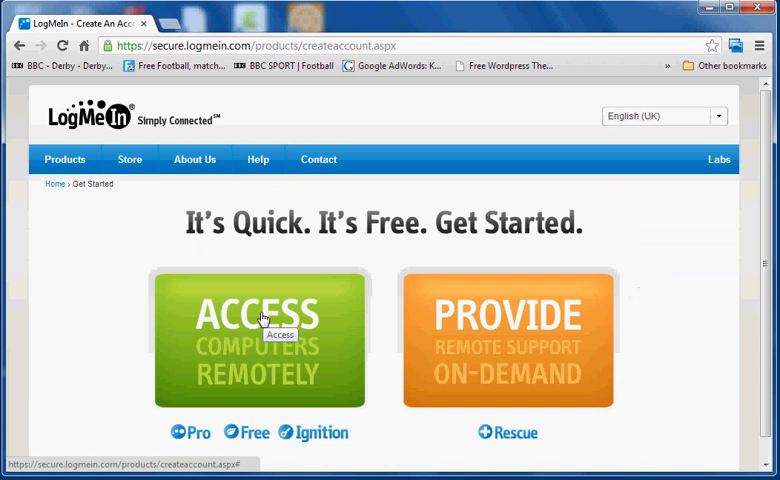
pyautogui.click(257, 340)
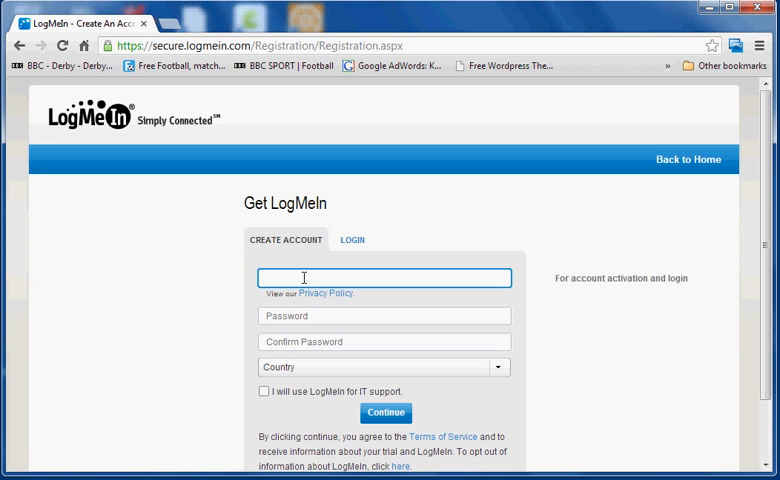
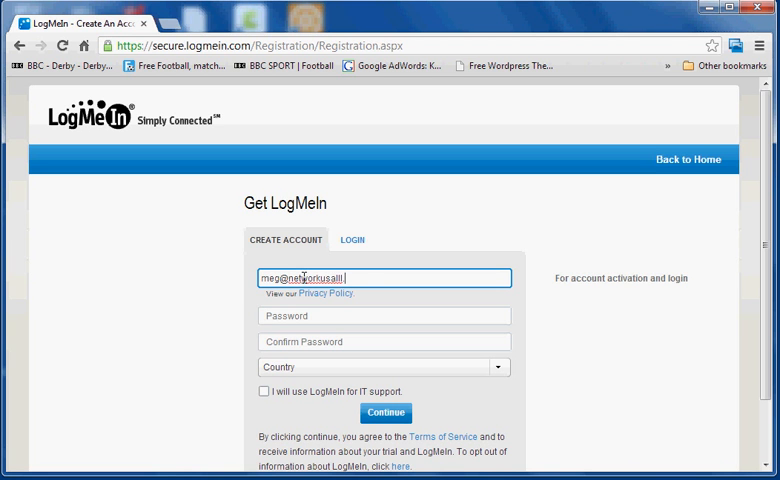
# Step: Enter and confirm the password, choose United Kingdom as country, and submit
pyautogui.click(384, 315)
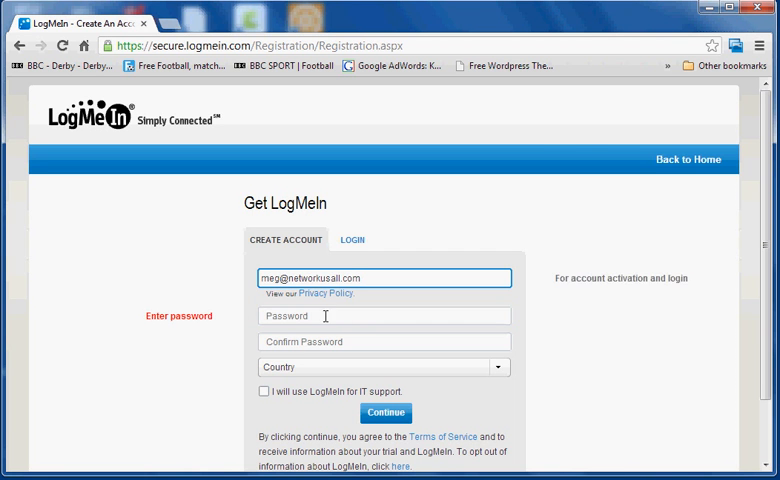
pyautogui.click(384, 315)
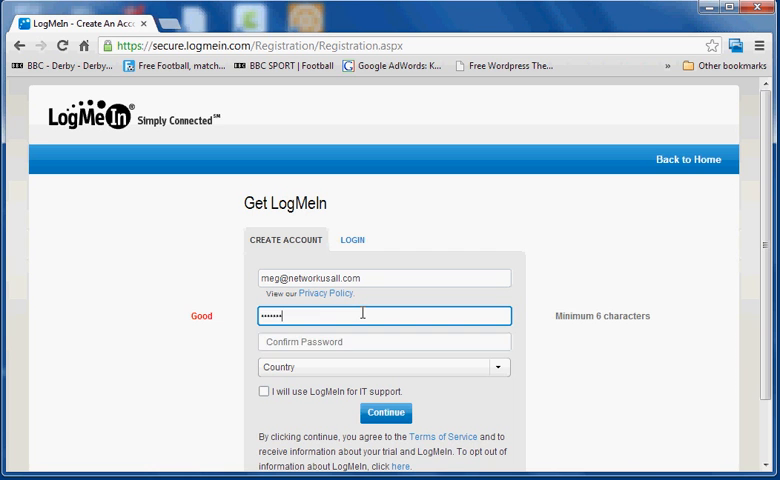
pyautogui.click(384, 341)
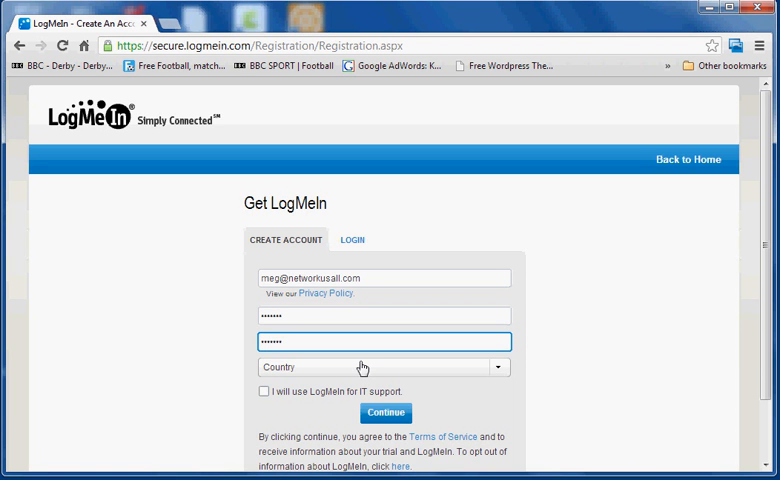
pyautogui.click(383, 367)
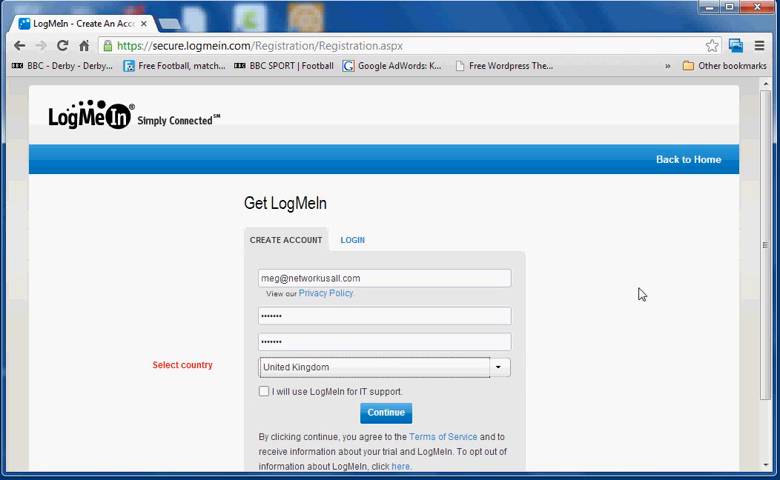
pyautogui.moveTo(575, 389)
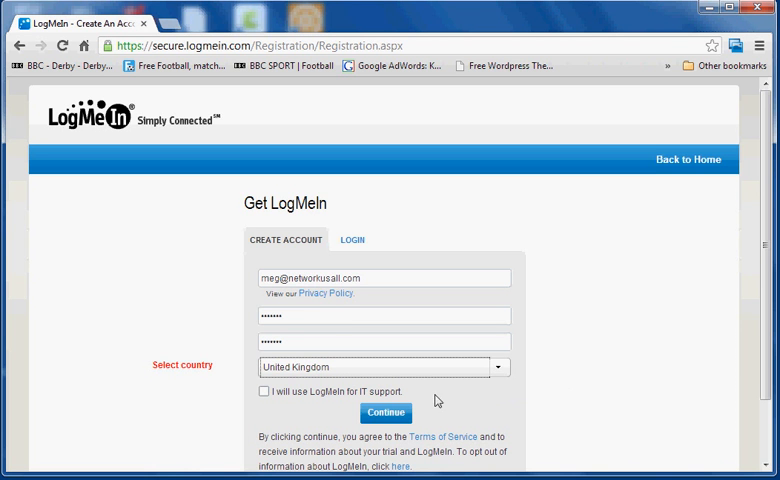
pyautogui.moveTo(444, 405)
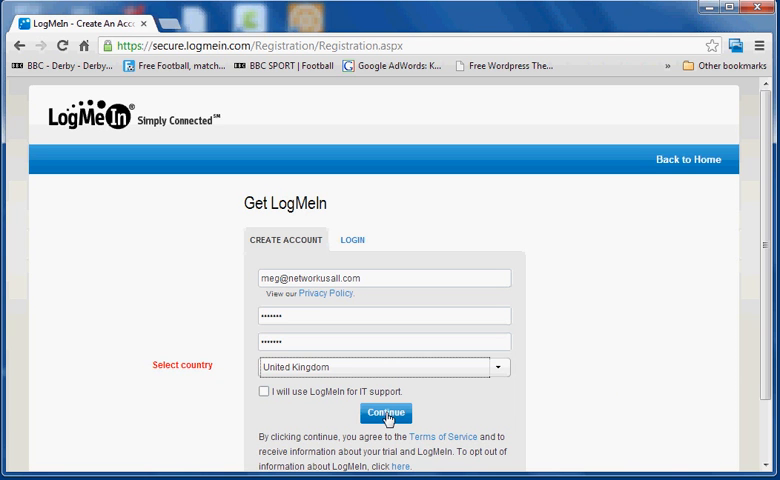
pyautogui.click(386, 413)
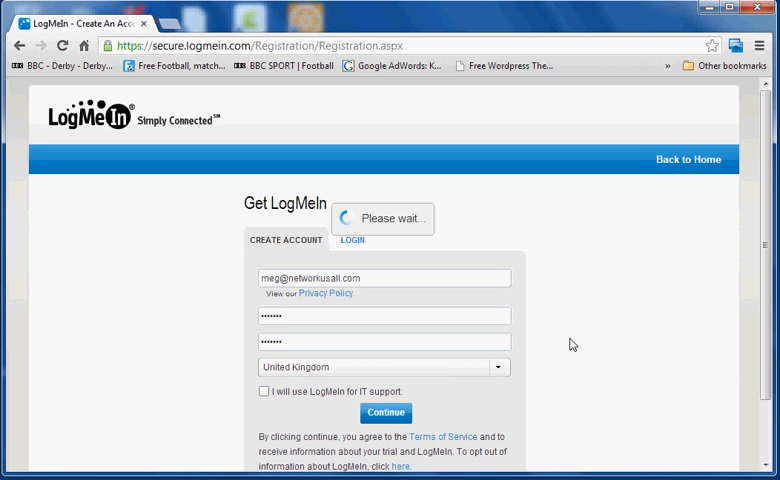
# Step: Download the LogMeIn.msi installer and open the downloaded file
pyautogui.click(385, 412)
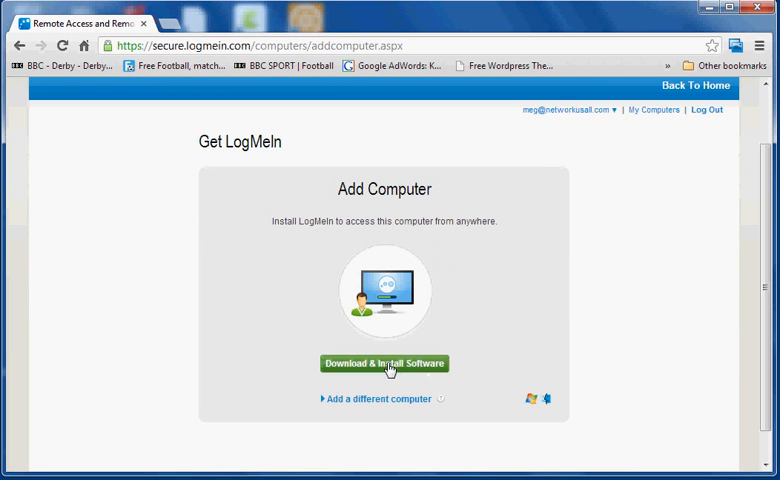
pyautogui.click(383, 363)
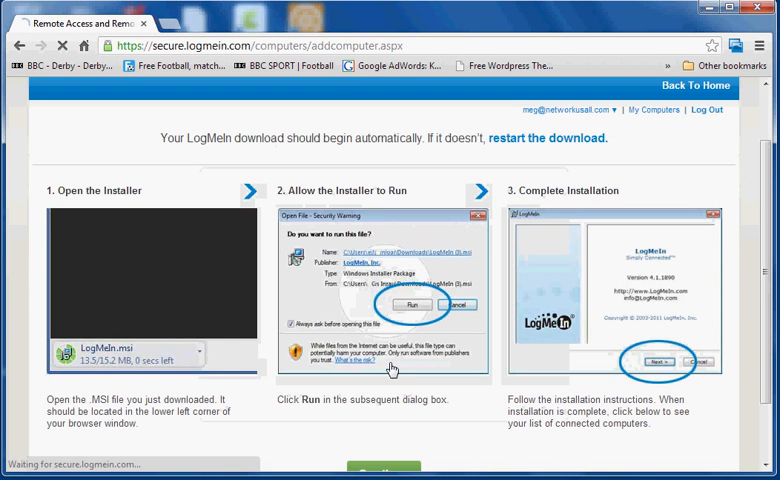
pyautogui.moveTo(445, 422)
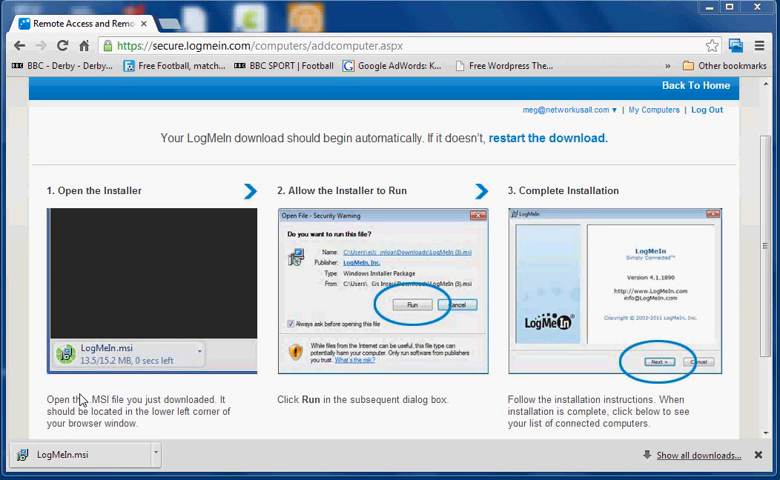
pyautogui.click(70, 454)
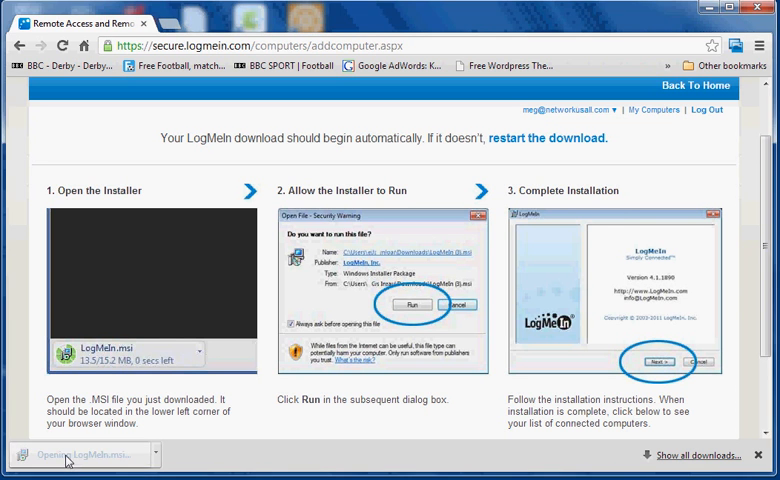
# Step: Run the LogMeIn installer past the security warning, welcome and account-linking screens
pyautogui.click(80, 454)
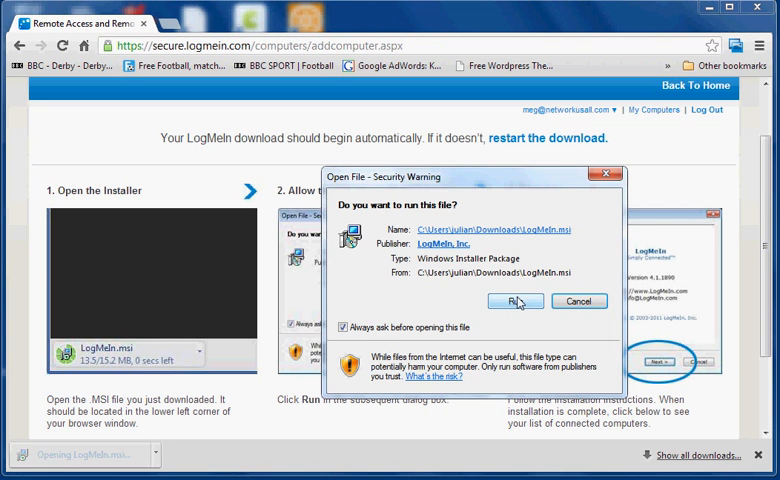
pyautogui.click(514, 301)
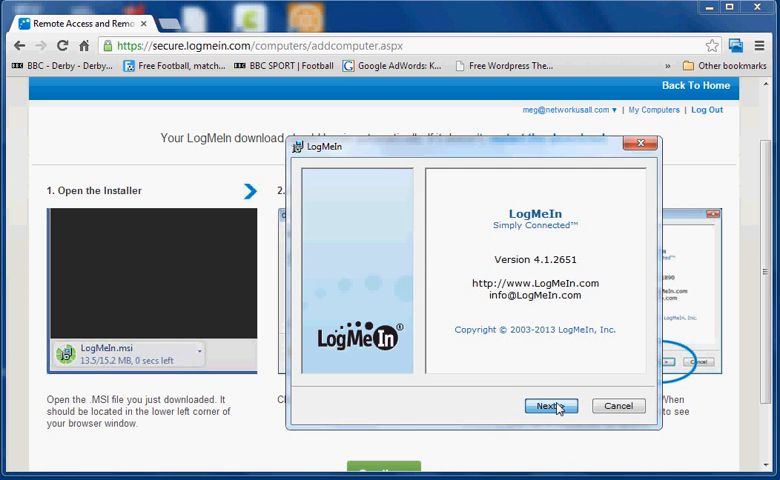
pyautogui.click(549, 405)
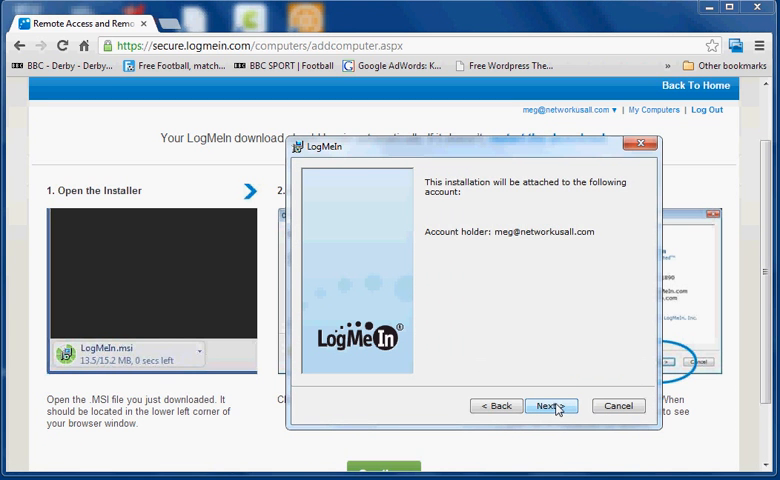
pyautogui.click(547, 405)
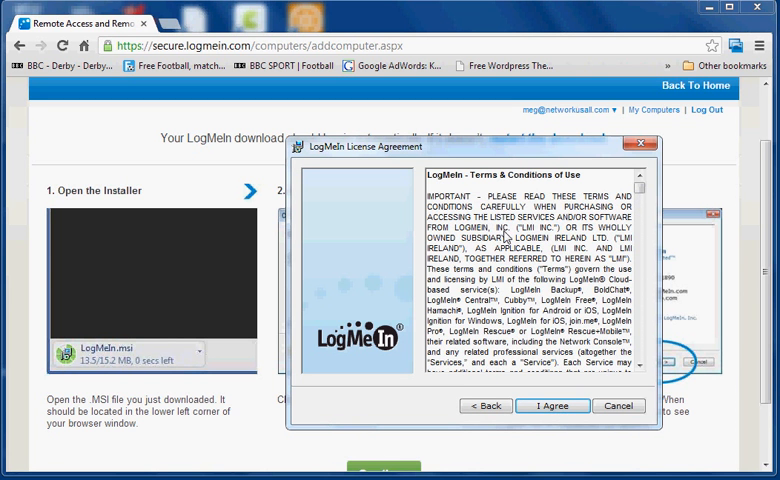
pyautogui.moveTo(610, 342)
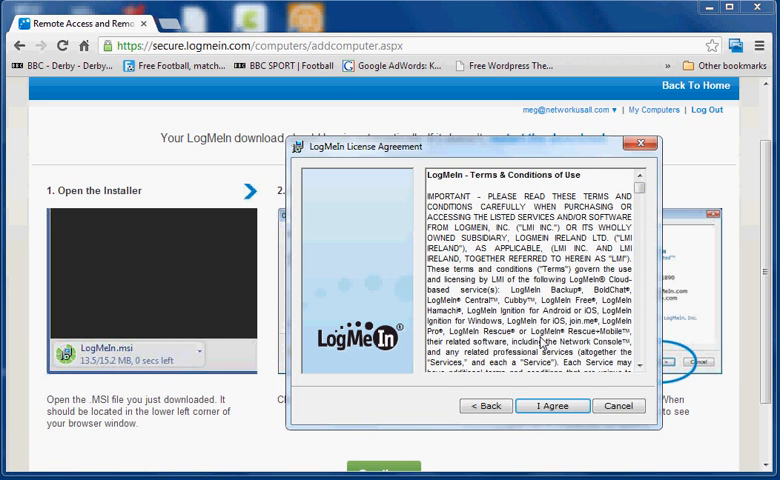
pyautogui.moveTo(638, 195)
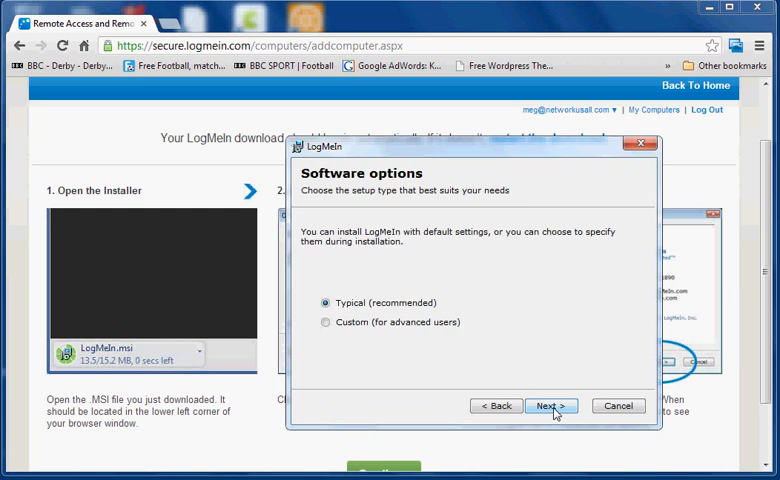
# Step: Keep typical setup and the suggested description, then enter and confirm the access code
pyautogui.click(551, 405)
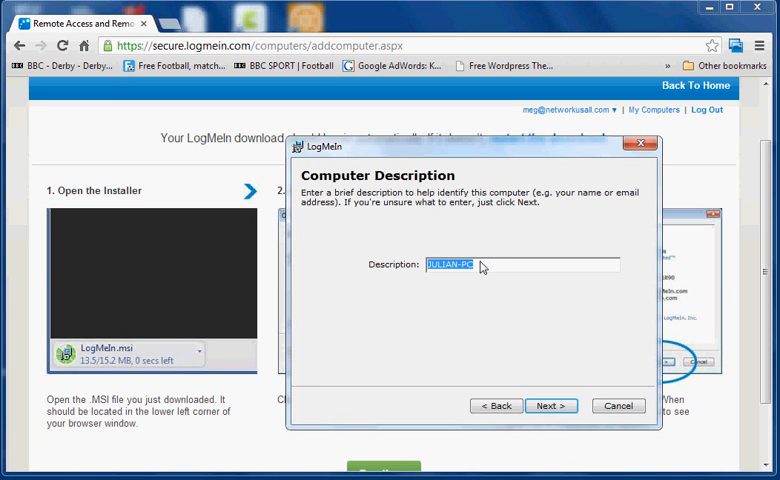
pyautogui.moveTo(561, 311)
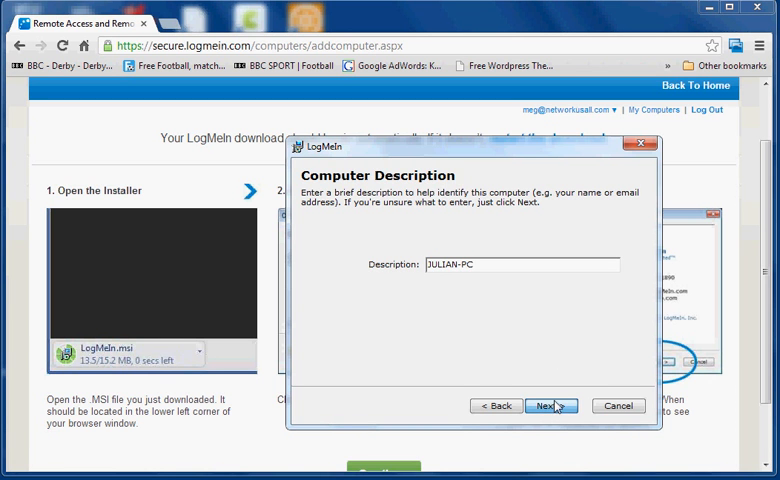
pyautogui.click(551, 405)
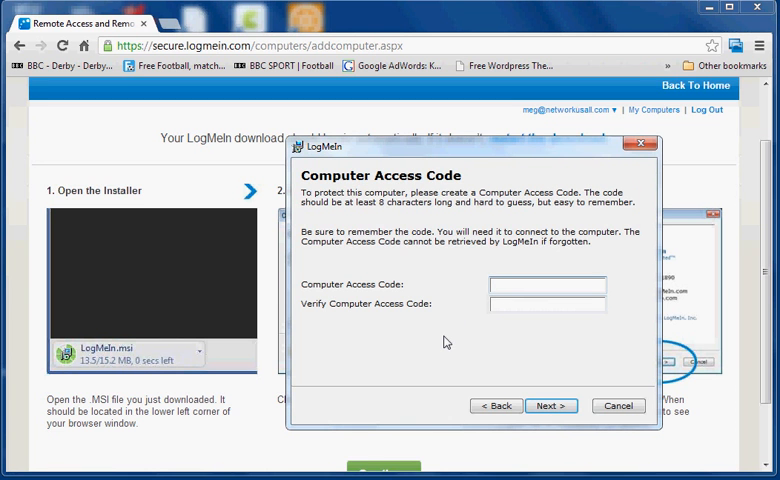
pyautogui.click(547, 284)
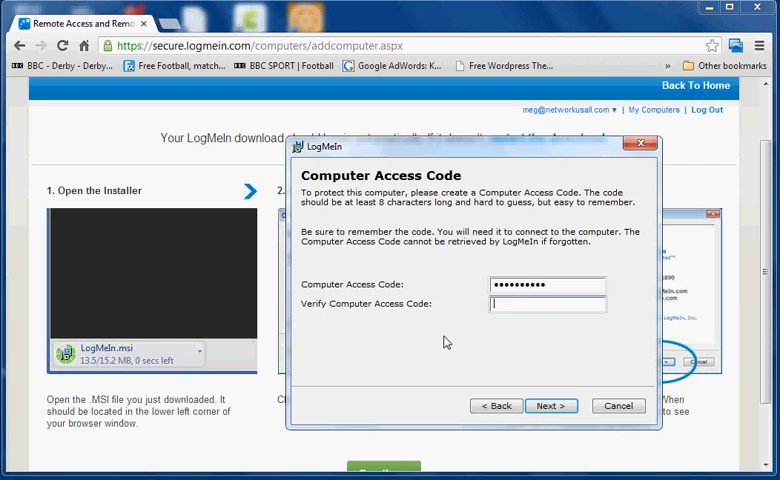
pyautogui.write('•••••••')
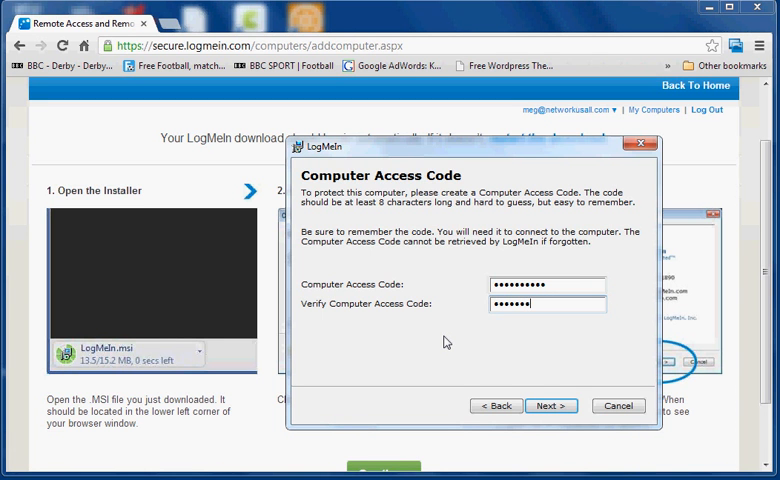
pyautogui.write('••')
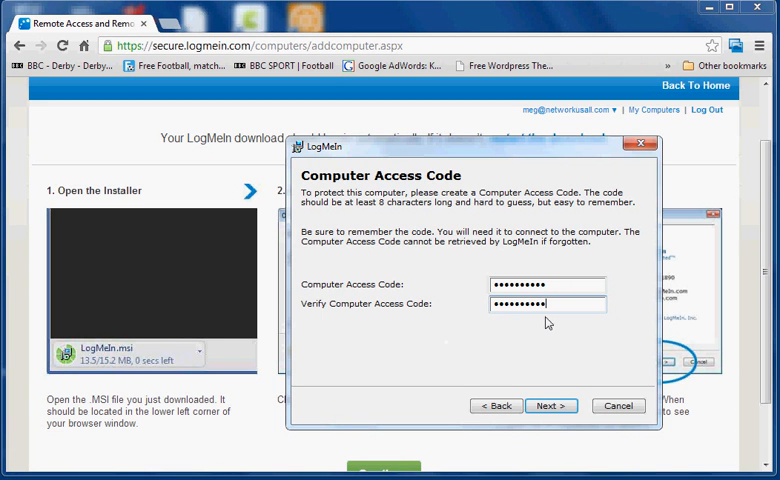
pyautogui.click(551, 405)
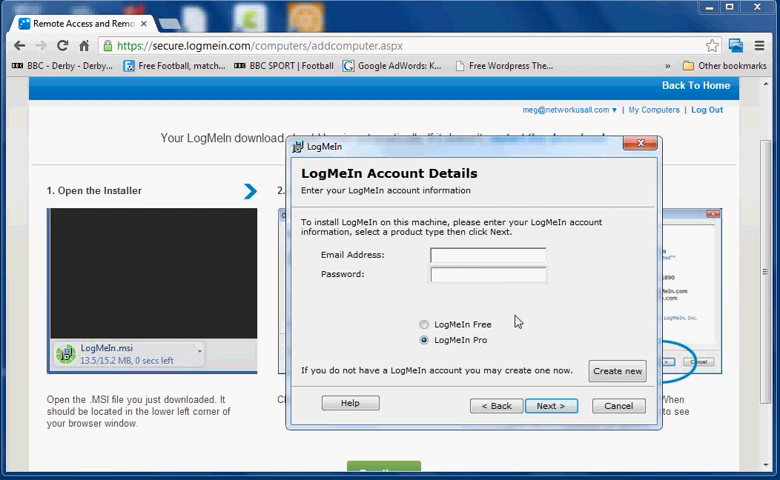
# Step: Choose LogMeIn Free and enter the account email and password
pyautogui.click(425, 324)
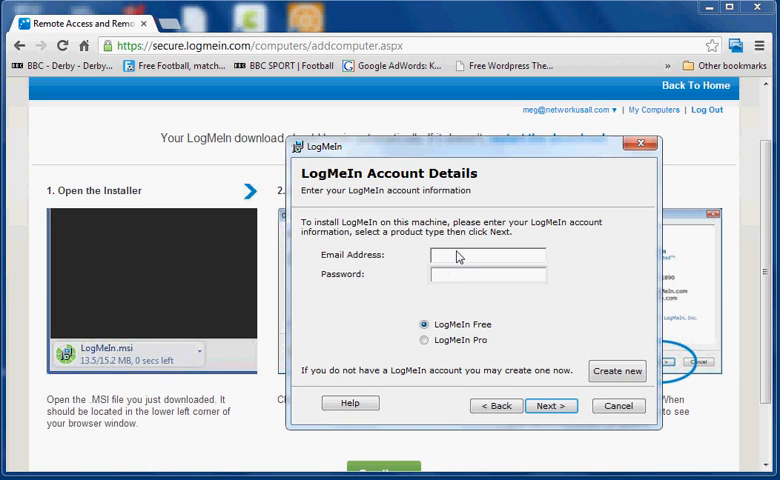
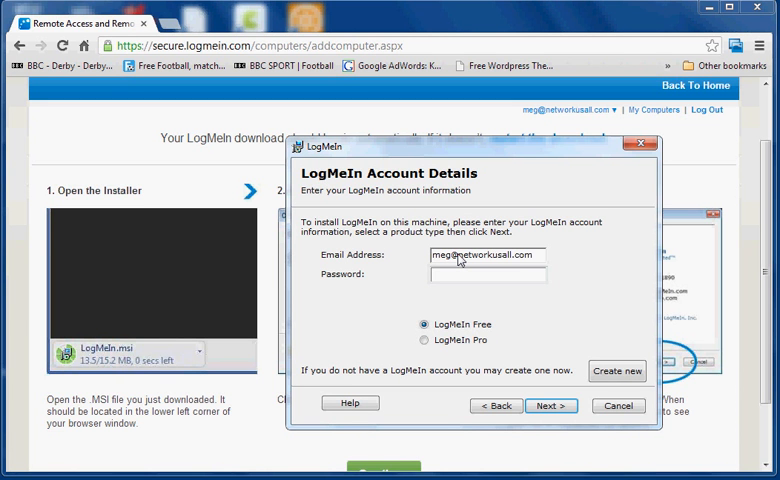
pyautogui.write('••')
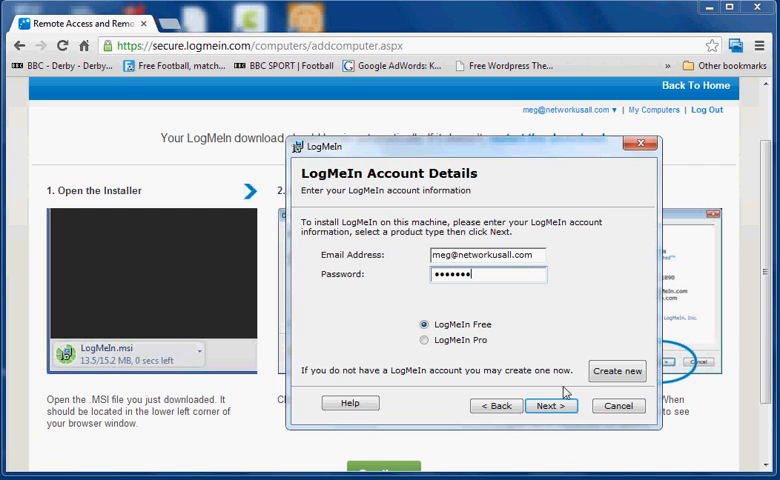
pyautogui.moveTo(485, 263)
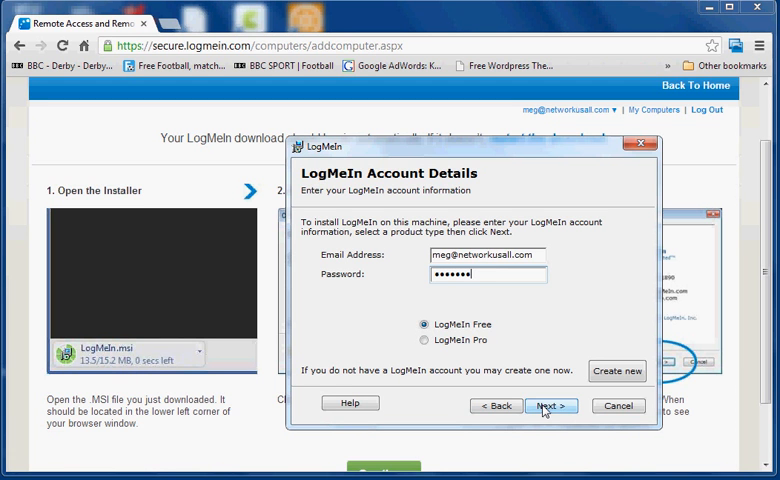
pyautogui.click(551, 405)
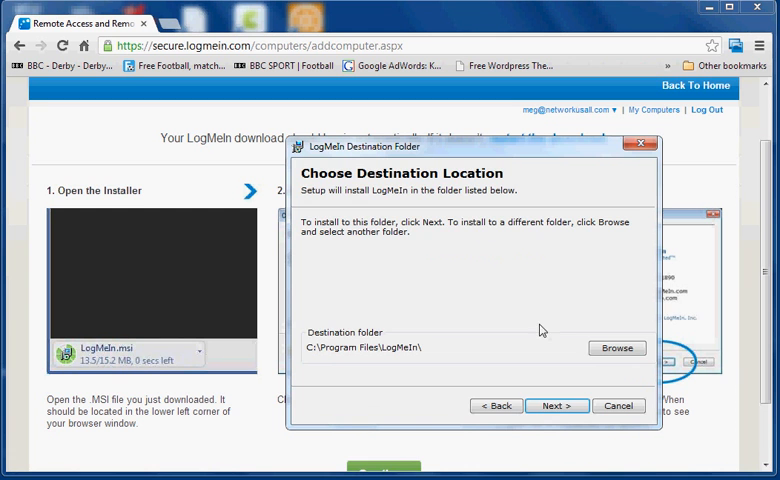
# Step: Install LogMeIn into C:\Program Files\LogMeIn\ and finish setup
pyautogui.click(556, 405)
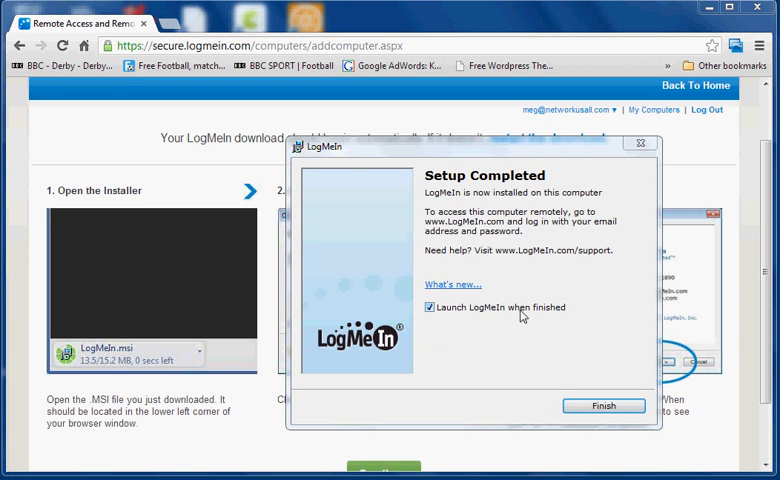
pyautogui.moveTo(564, 321)
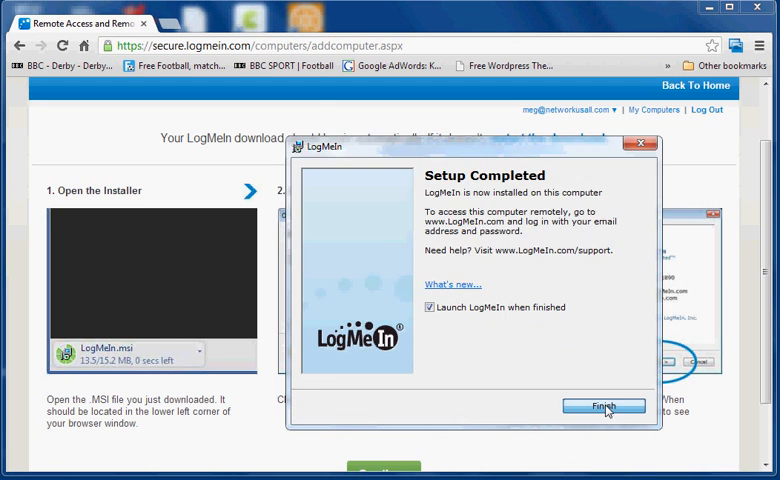
pyautogui.click(603, 406)
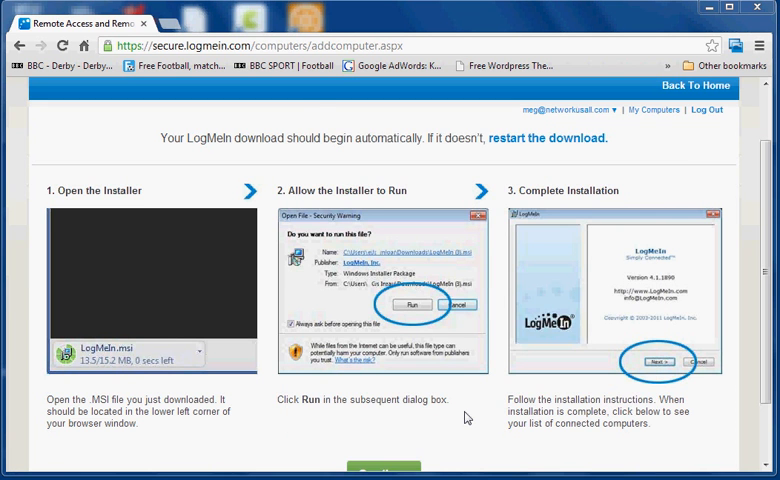
# Step: Let LogMeIn Free launch to its Welcome screen
pyautogui.click(408, 305)
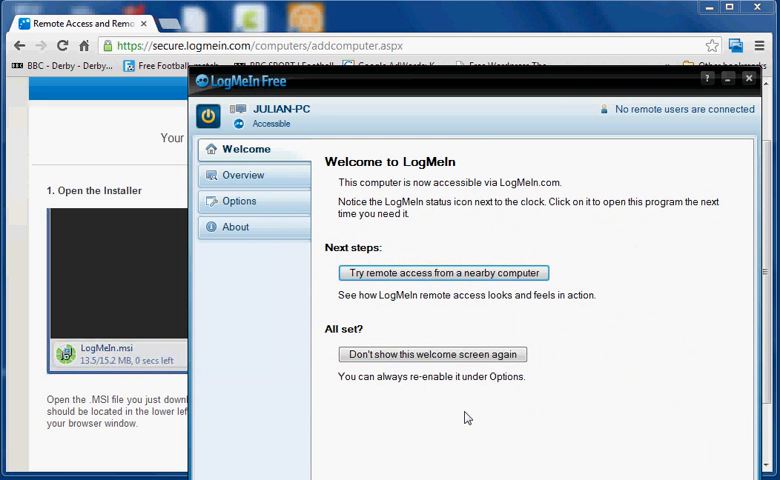
pyautogui.moveTo(638, 361)
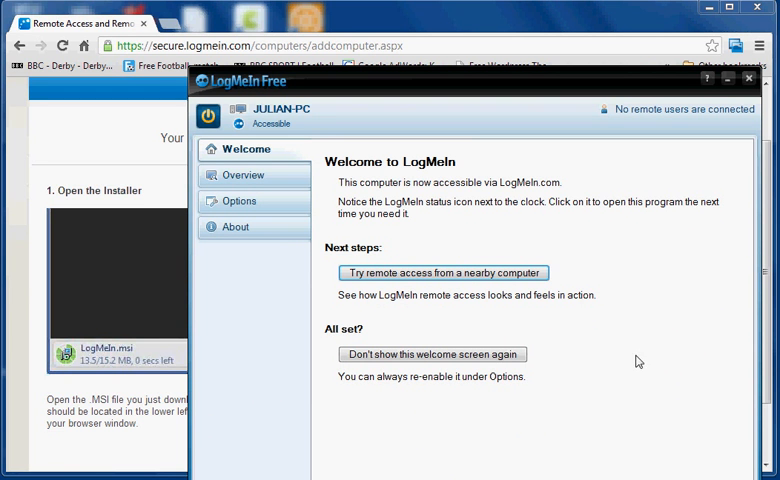
pyautogui.moveTo(640, 298)
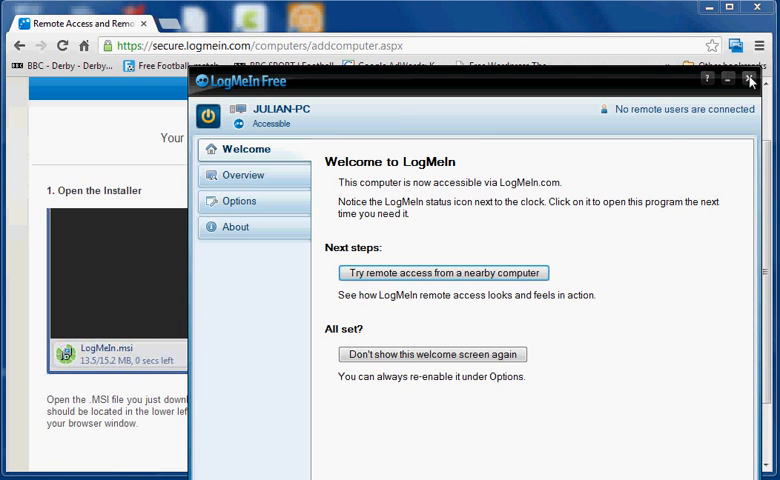
# Step: Close the LogMeIn Free welcome window via its X button
pyautogui.click(749, 81)
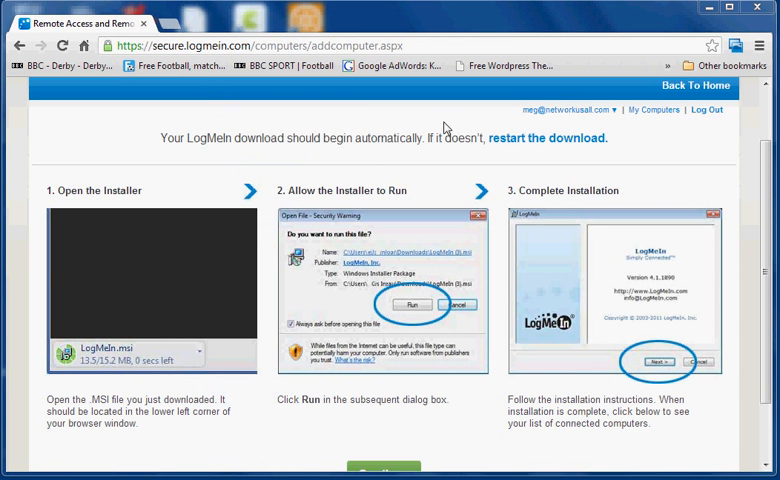
pyautogui.moveTo(494, 161)
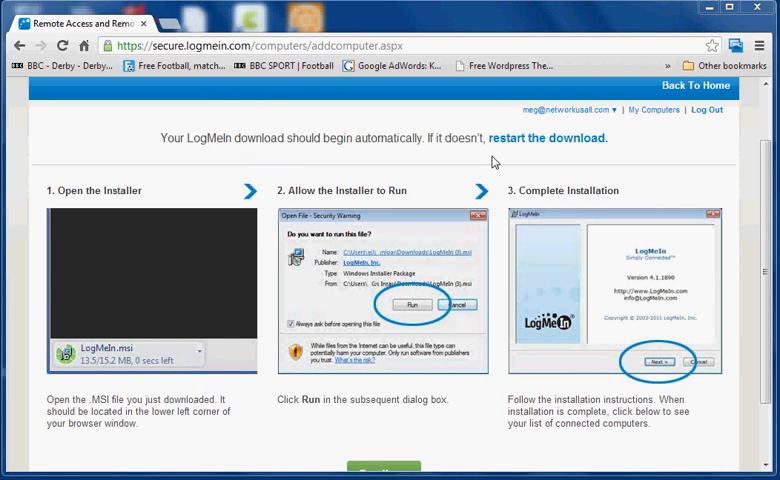
pyautogui.moveTo(405, 393)
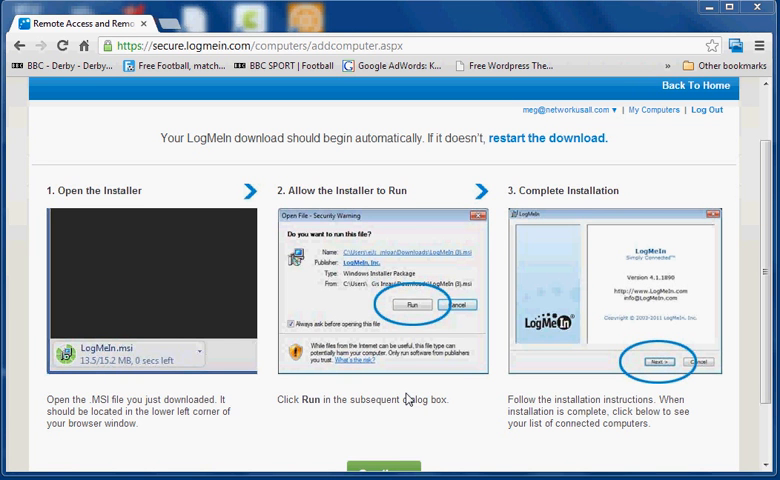
pyautogui.moveTo(460, 418)
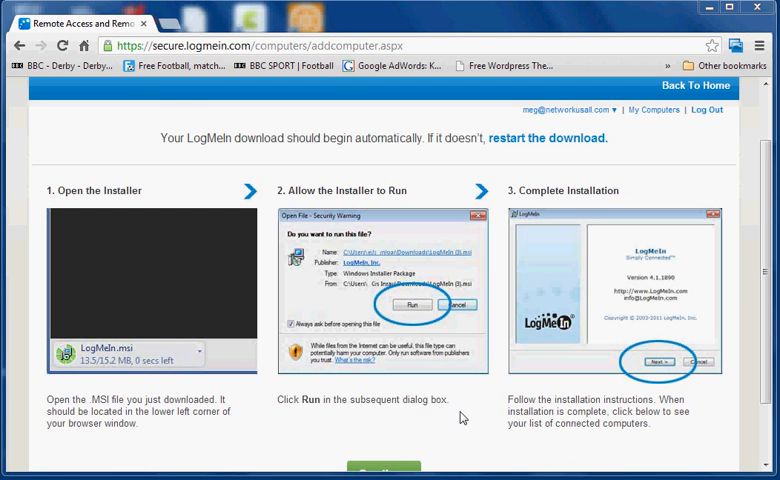
pyautogui.moveTo(462, 417)
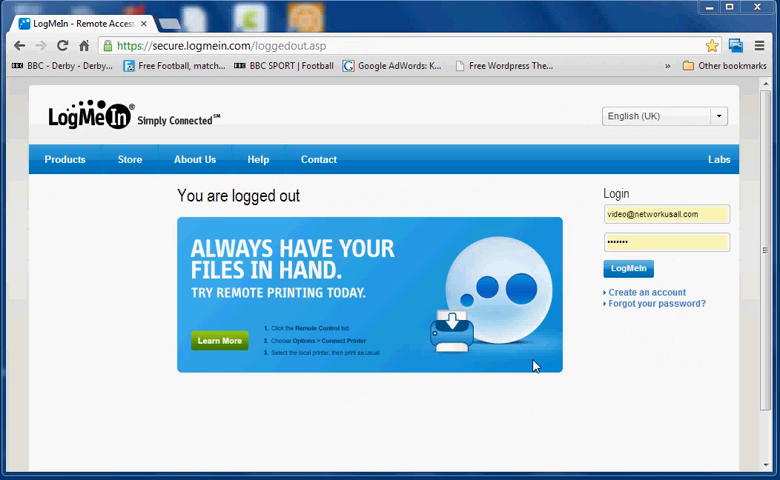
pyautogui.moveTo(280, 123)
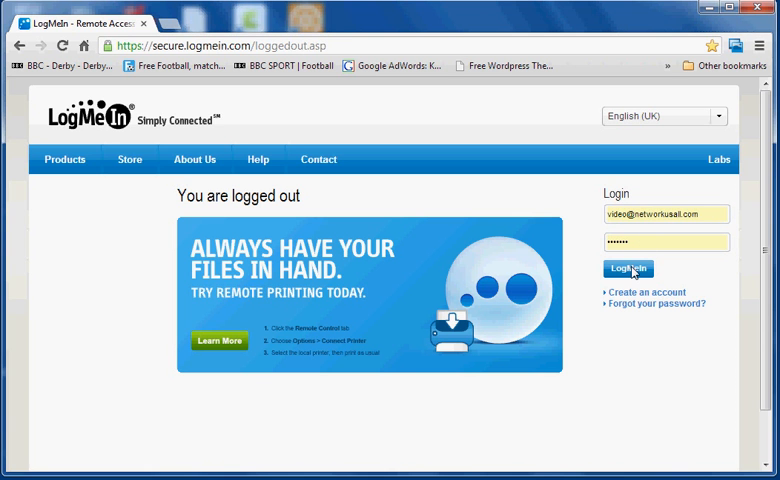
# Step: Log back in to the LogMeIn website, reaching Home with one computer online
pyautogui.click(628, 268)
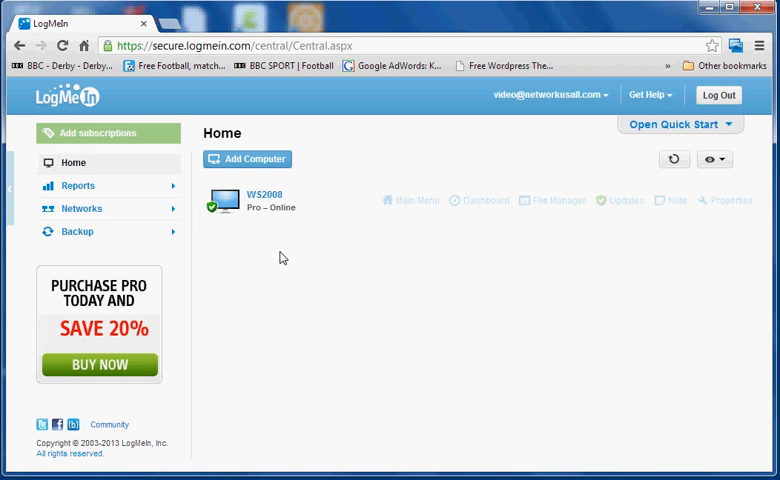
pyautogui.moveTo(270, 278)
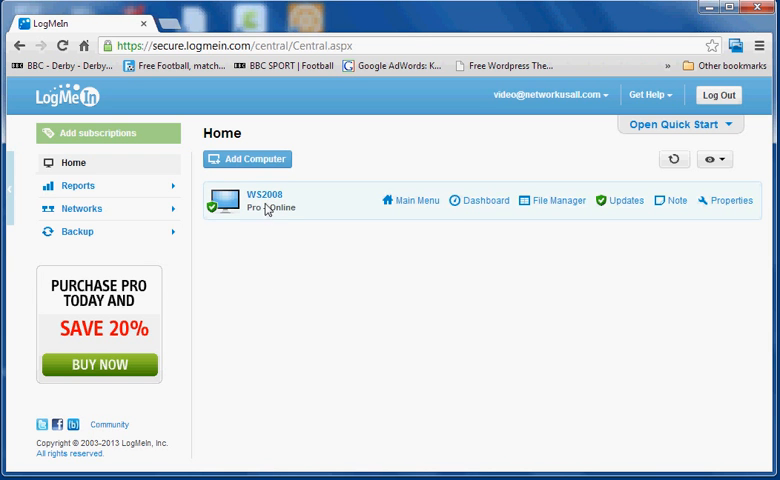
pyautogui.moveTo(270, 207)
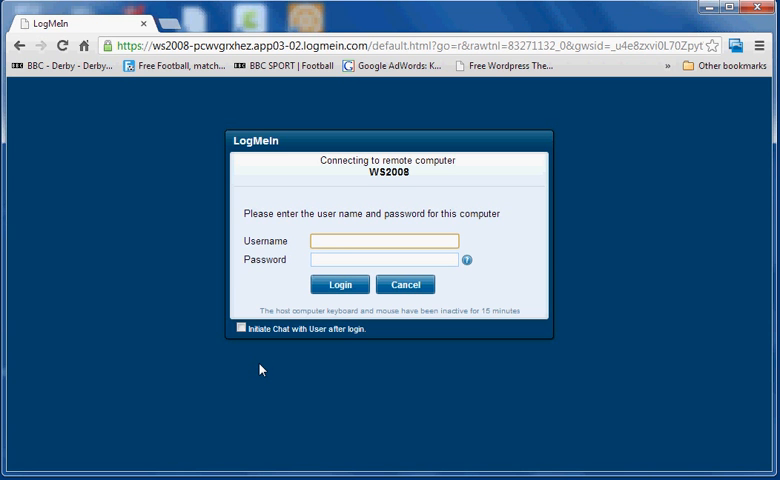
# Step: Log in to WS2008 as julian and start remote control, accepting the connection alert
pyautogui.write('jul')
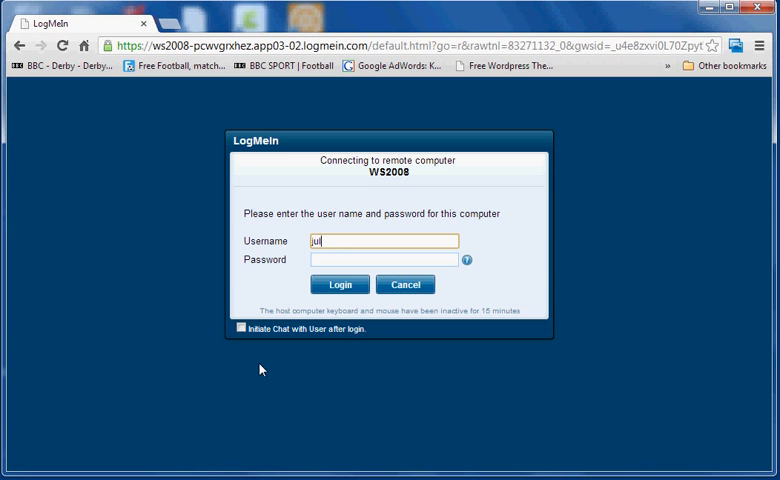
pyautogui.write('ian')
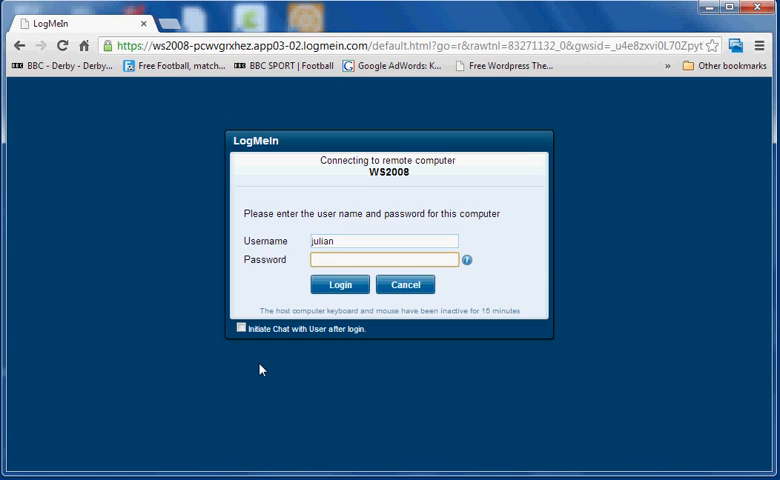
pyautogui.click(339, 284)
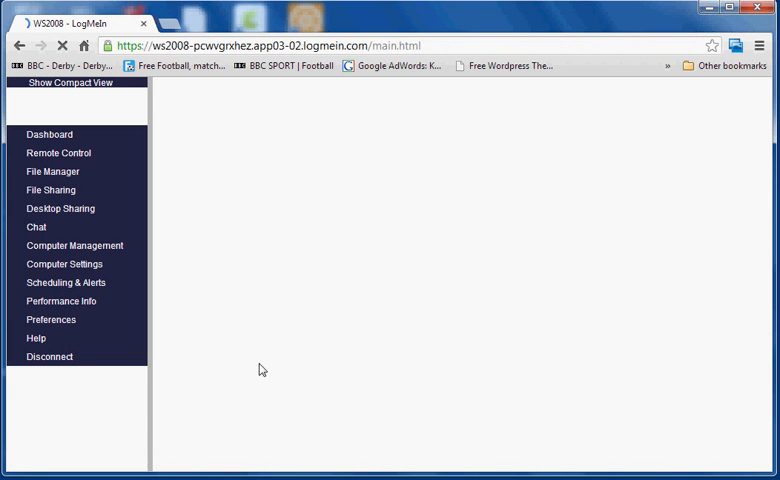
pyautogui.click(58, 152)
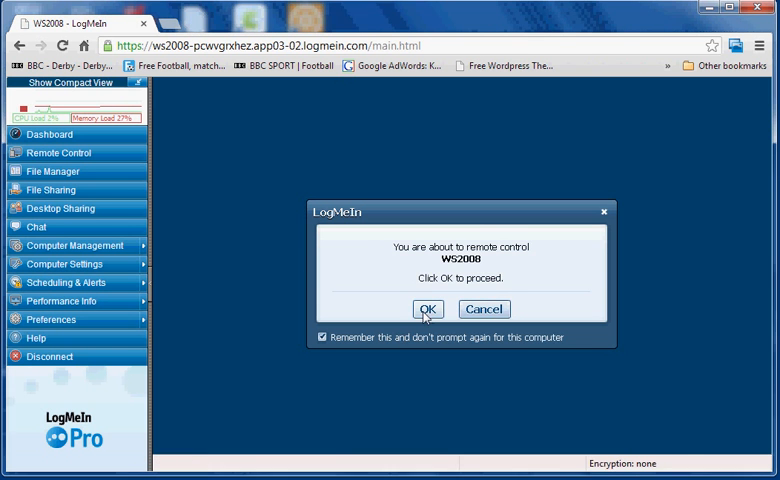
pyautogui.click(428, 308)
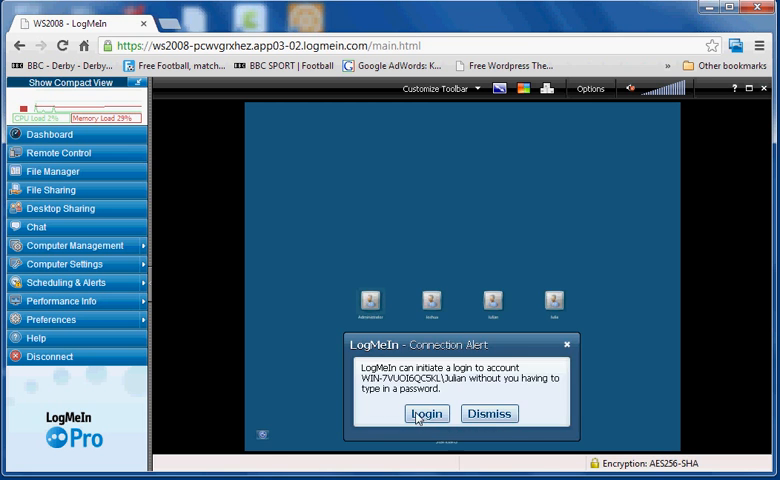
pyautogui.click(425, 413)
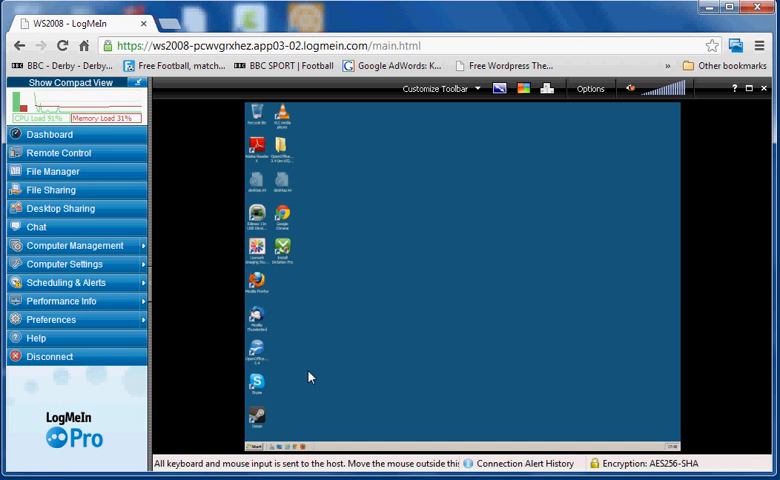
pyautogui.moveTo(422, 293)
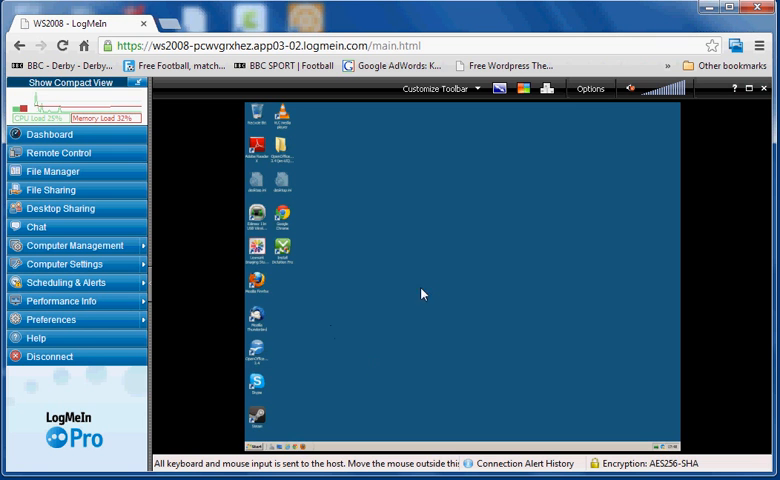
pyautogui.moveTo(355, 283)
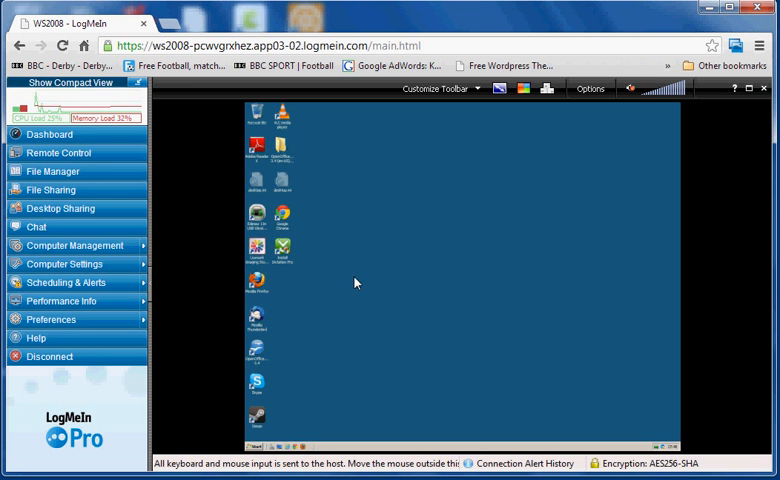
pyautogui.moveTo(308, 398)
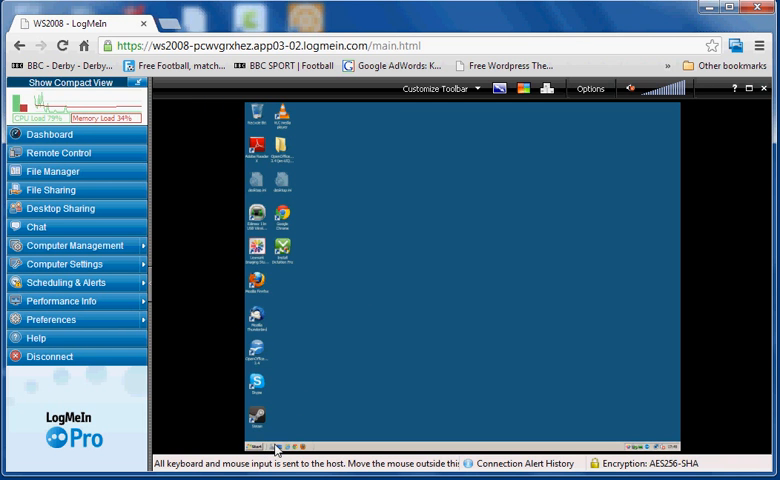
pyautogui.click(256, 446)
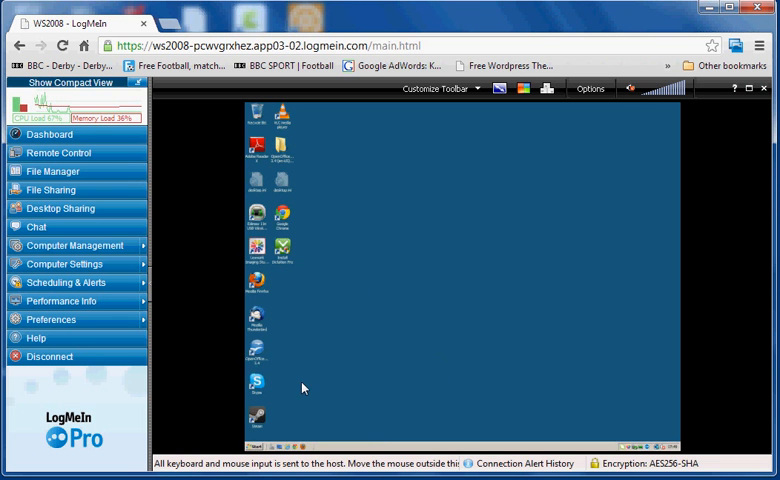
pyautogui.moveTo(340, 341)
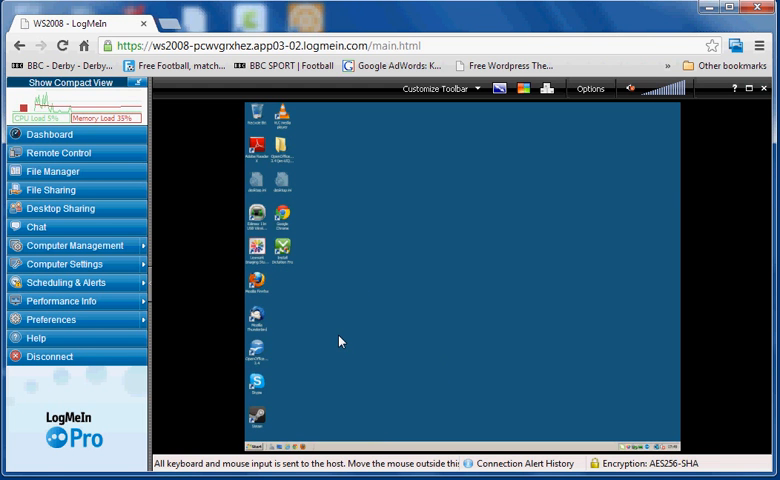
pyautogui.moveTo(405, 223)
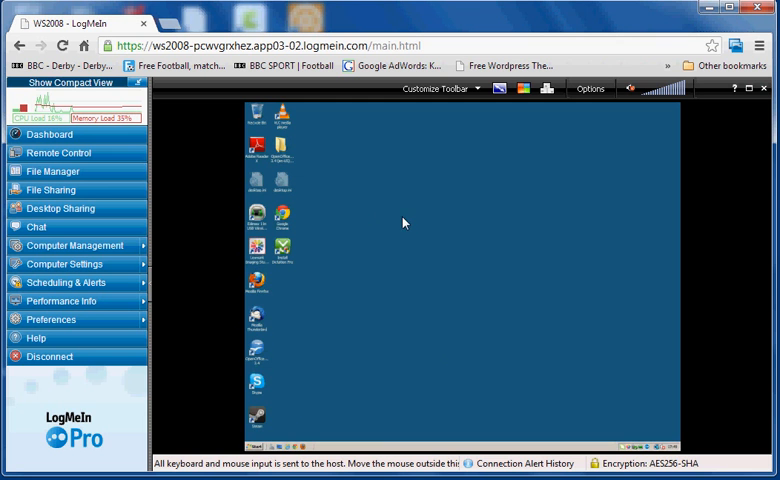
pyautogui.moveTo(360, 277)
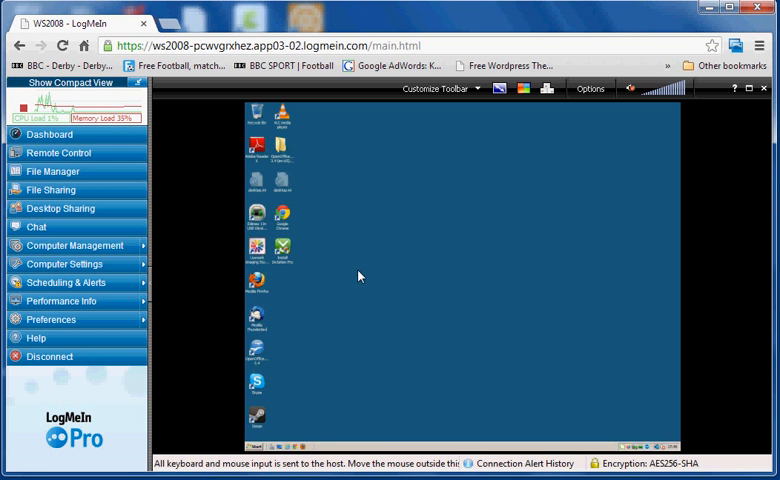
pyautogui.moveTo(347, 245)
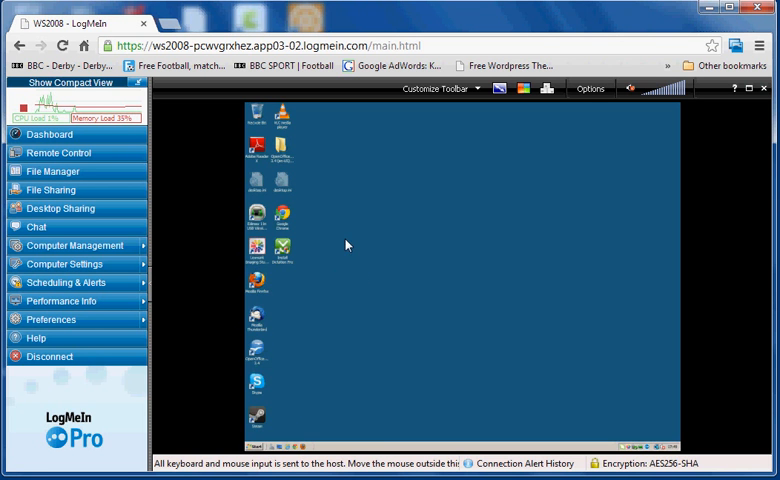
pyautogui.moveTo(448, 246)
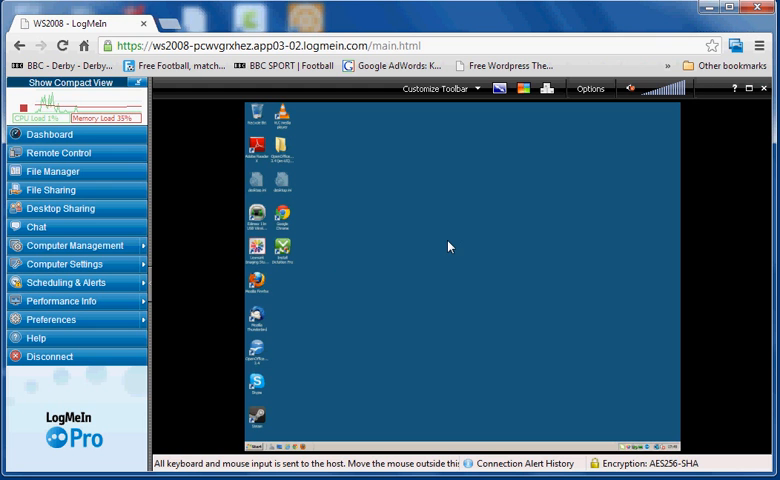
pyautogui.moveTo(153, 290)
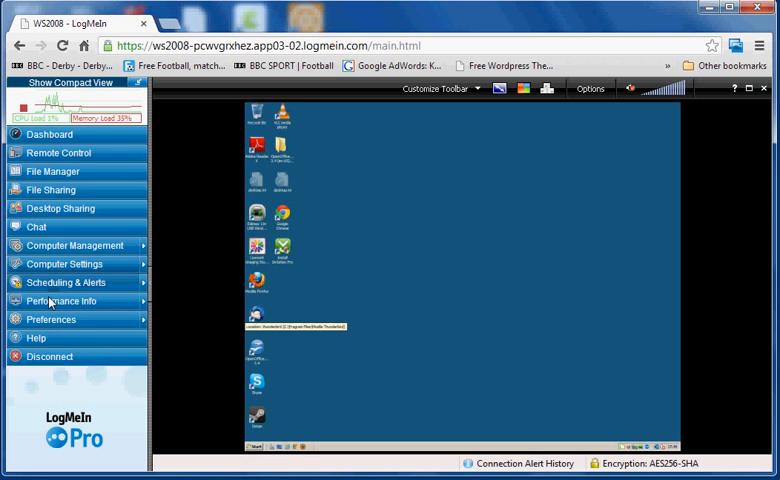
pyautogui.moveTo(49, 134)
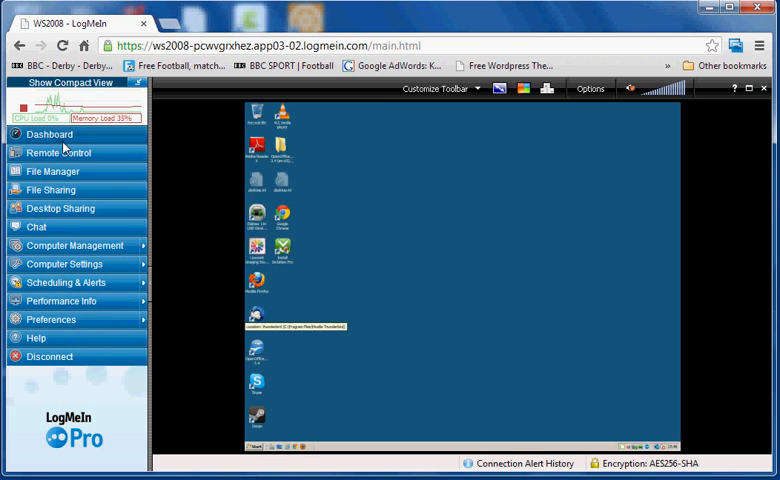
pyautogui.moveTo(75, 217)
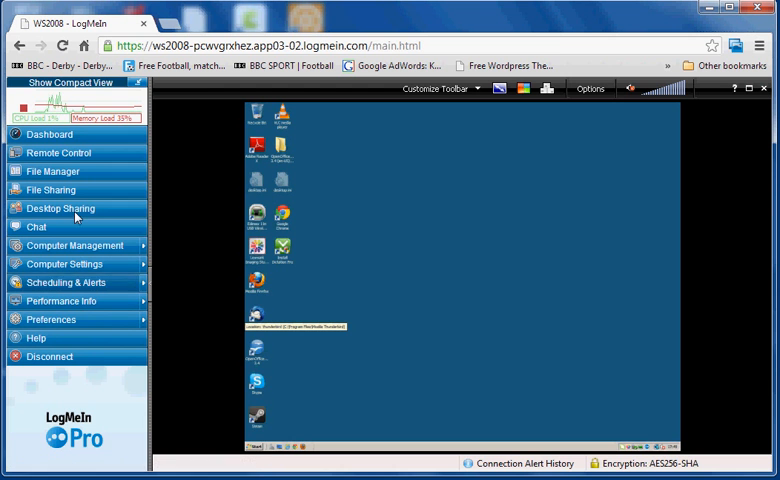
pyautogui.moveTo(78, 171)
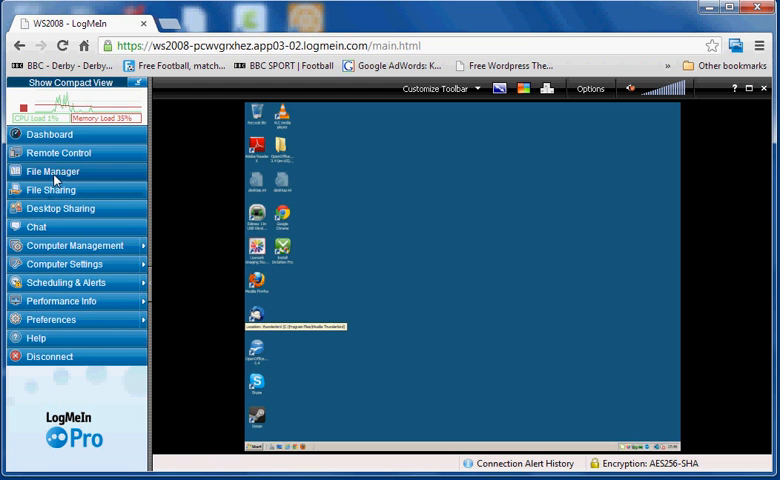
pyautogui.moveTo(262, 380)
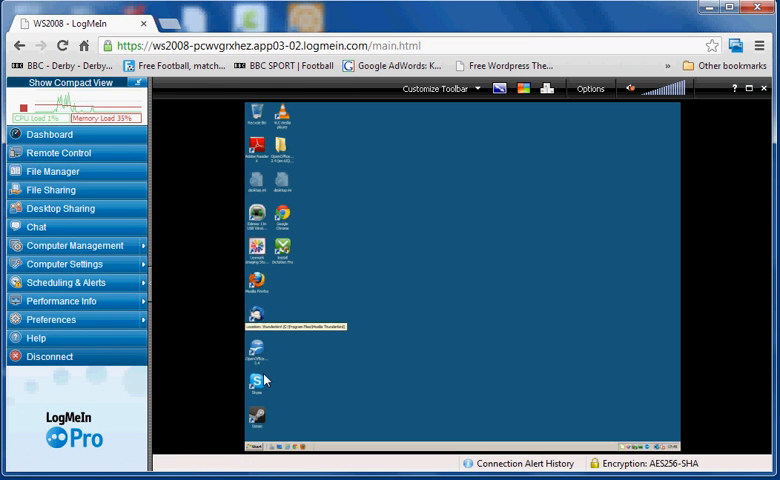
pyautogui.moveTo(154, 289)
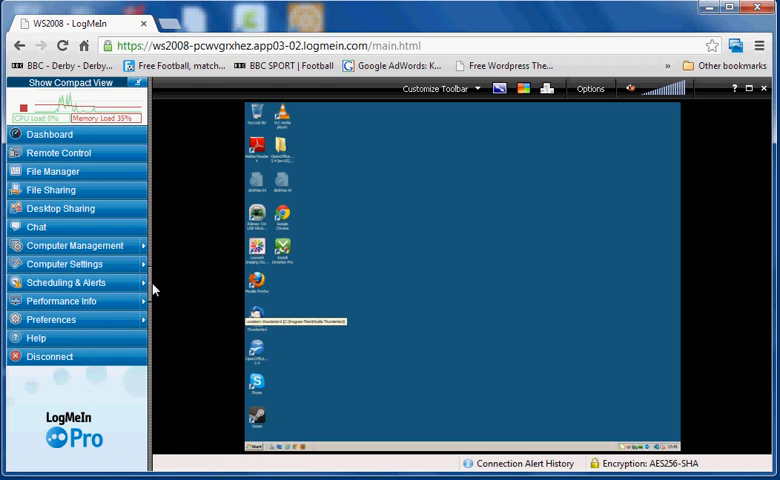
pyautogui.moveTo(137, 160)
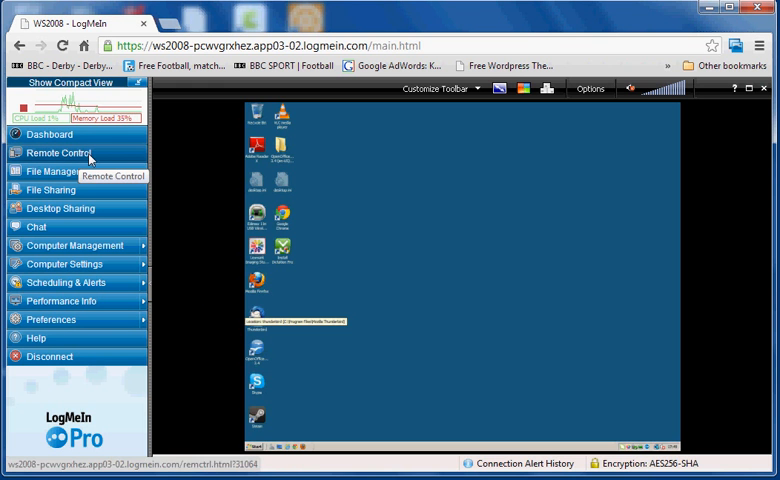
pyautogui.moveTo(212, 263)
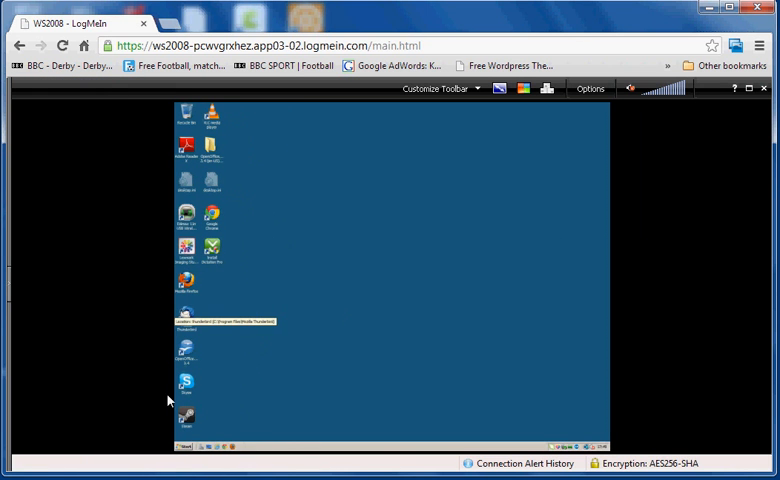
pyautogui.moveTo(130, 296)
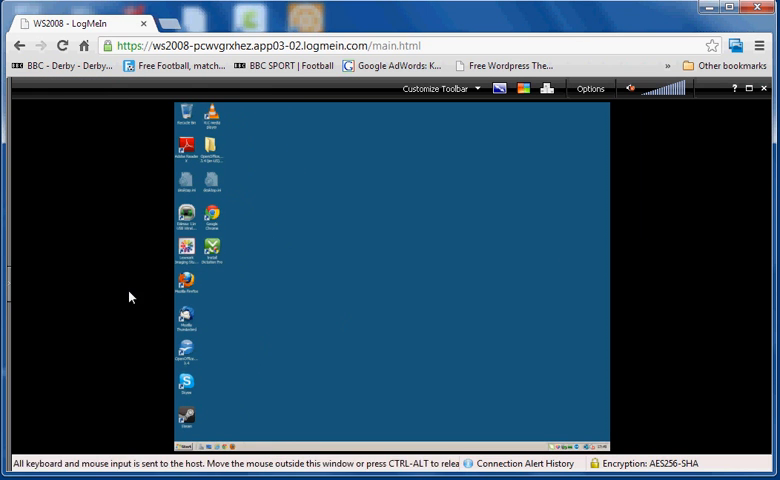
pyautogui.moveTo(547, 196)
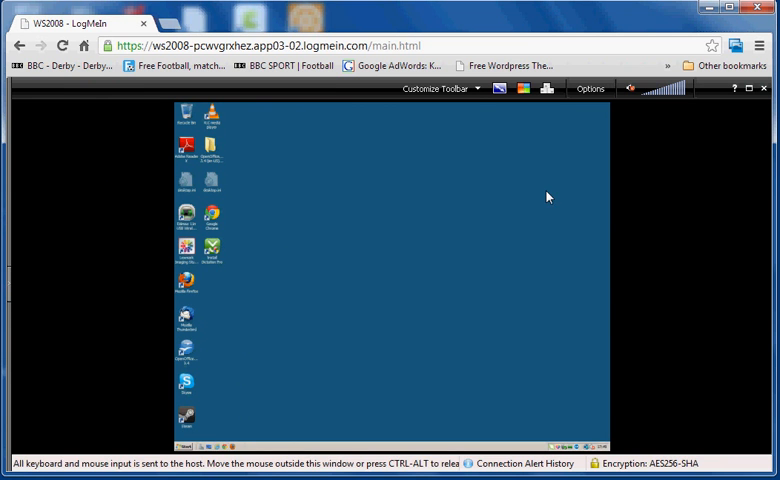
pyautogui.moveTo(416, 148)
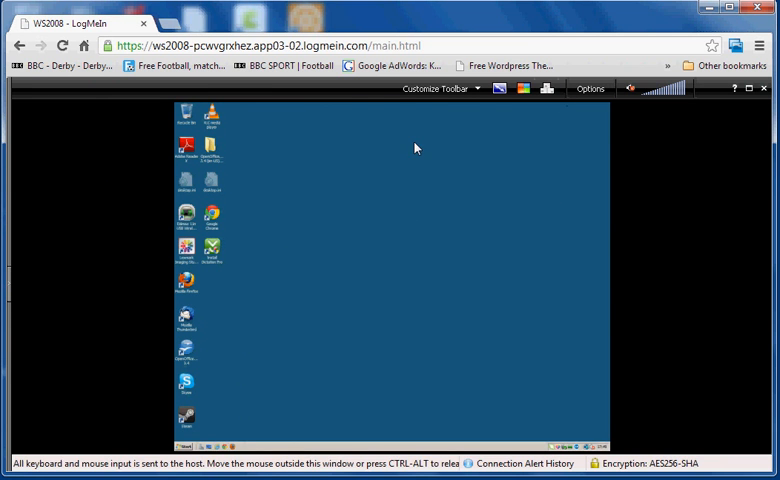
pyautogui.moveTo(722, 145)
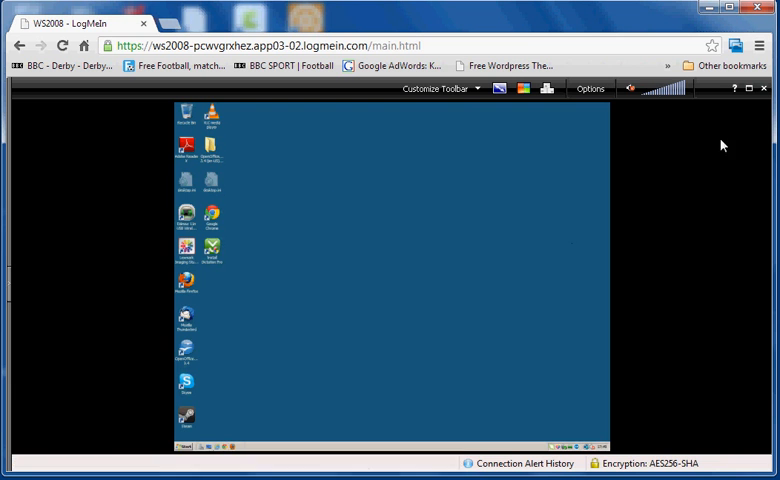
pyautogui.moveTo(398, 281)
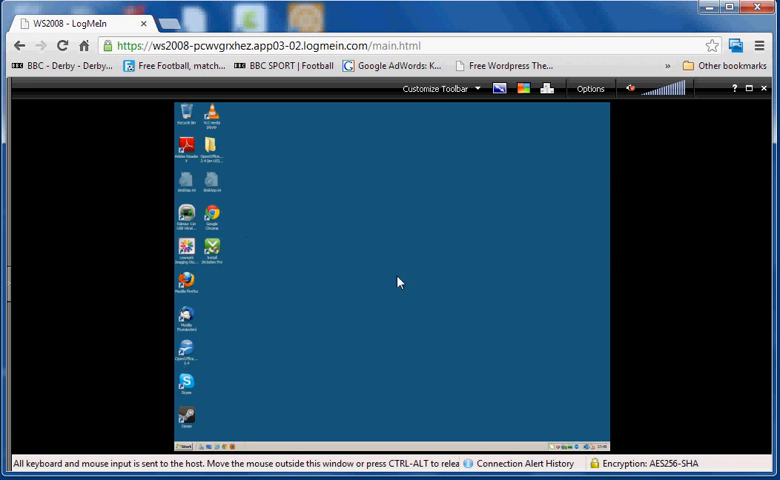
pyautogui.moveTo(427, 310)
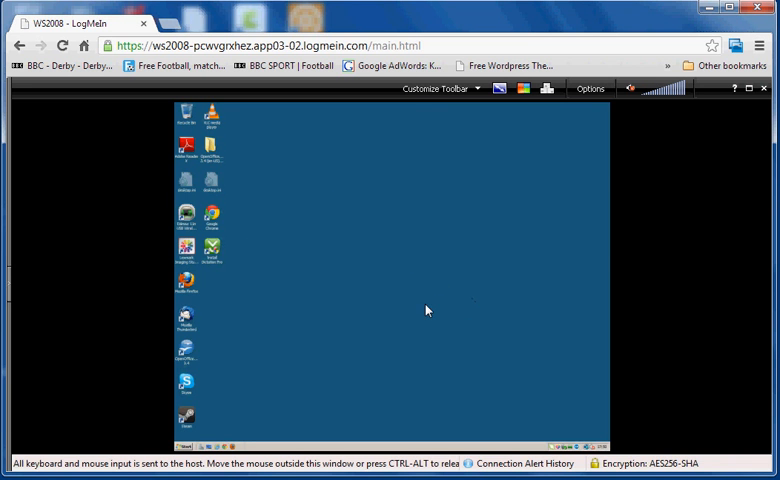
pyautogui.moveTo(333, 291)
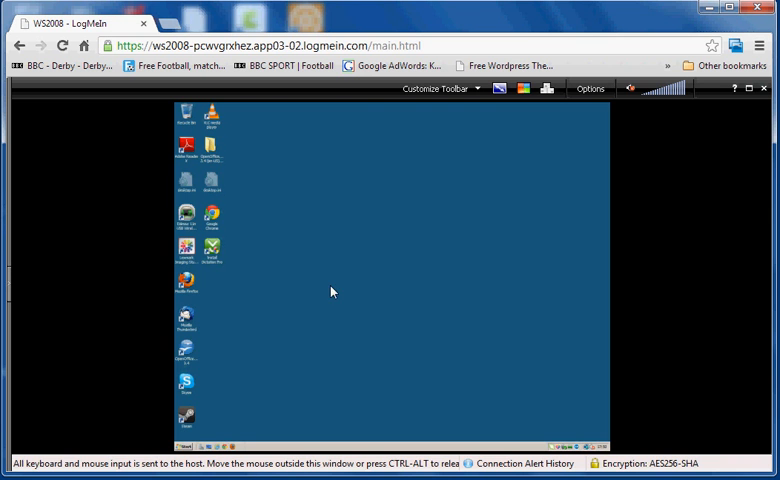
pyautogui.moveTo(325, 285)
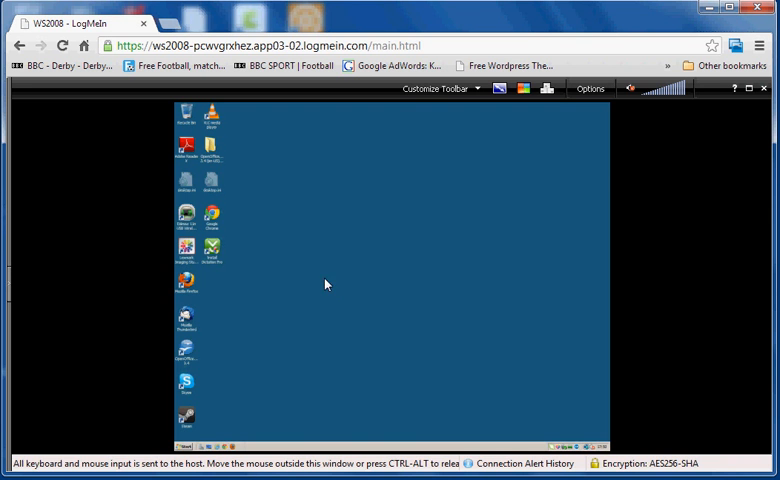
pyautogui.moveTo(10, 290)
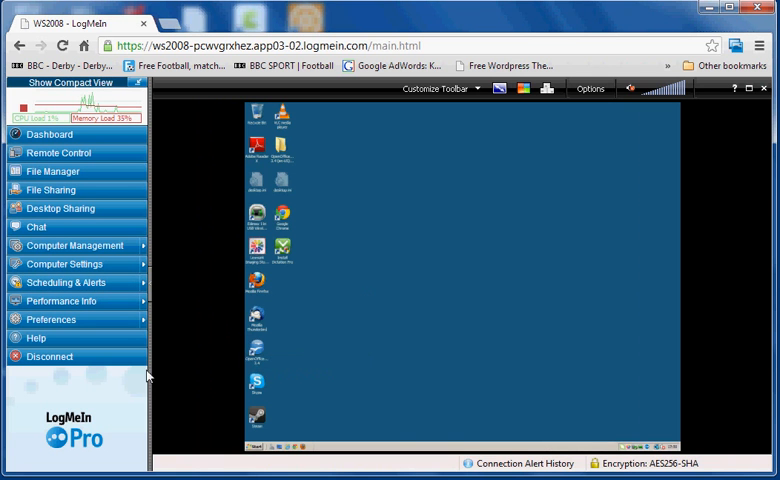
# Step: Disconnect from WS2008 via the left menu, returning to the Home page with WS2008 listed online
pyautogui.click(50, 356)
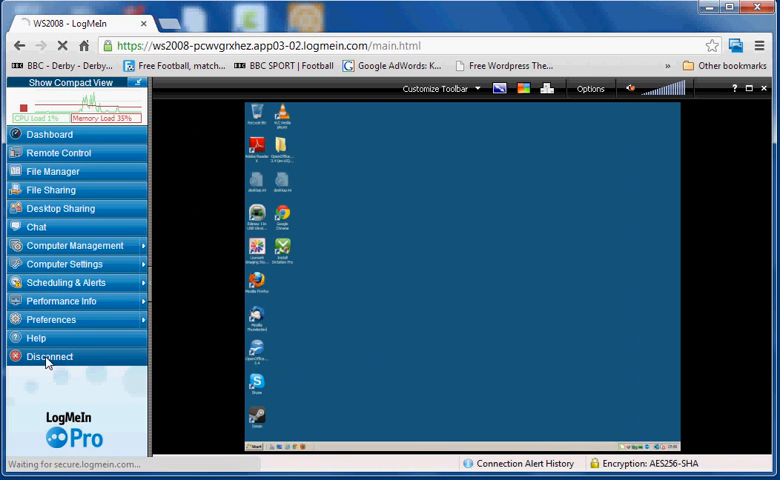
pyautogui.click(48, 356)
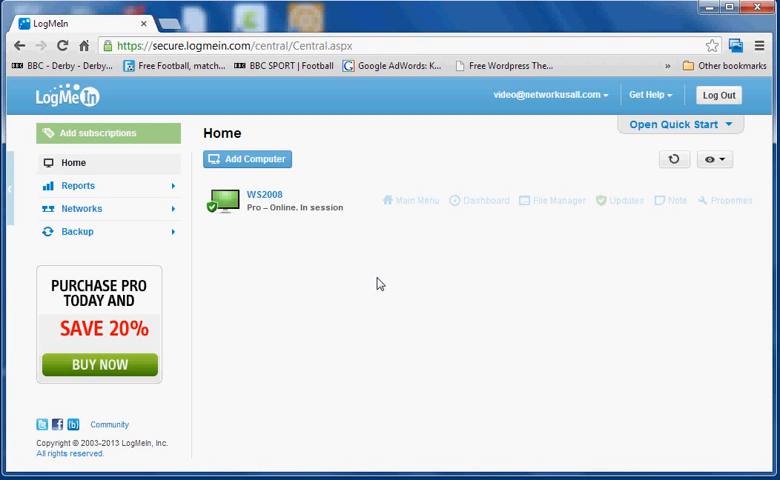
pyautogui.moveTo(366, 252)
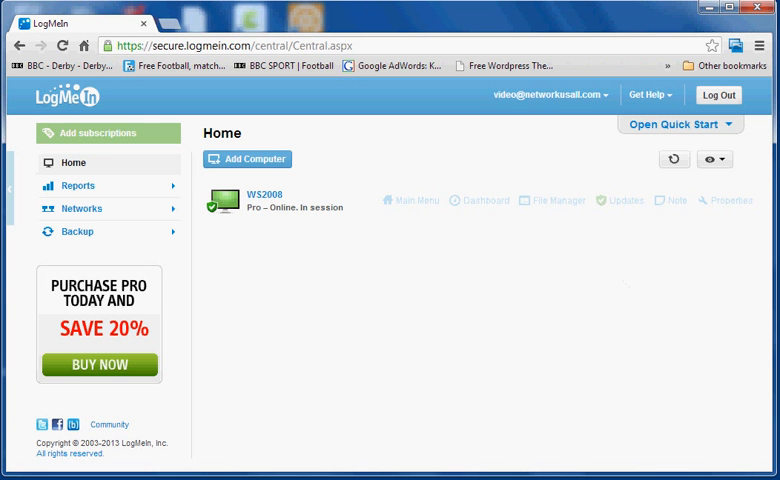
pyautogui.moveTo(630, 307)
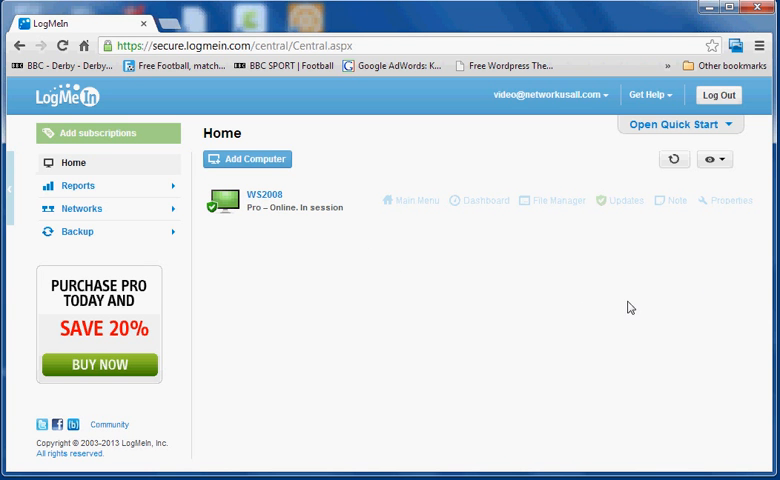
pyautogui.moveTo(697, 291)
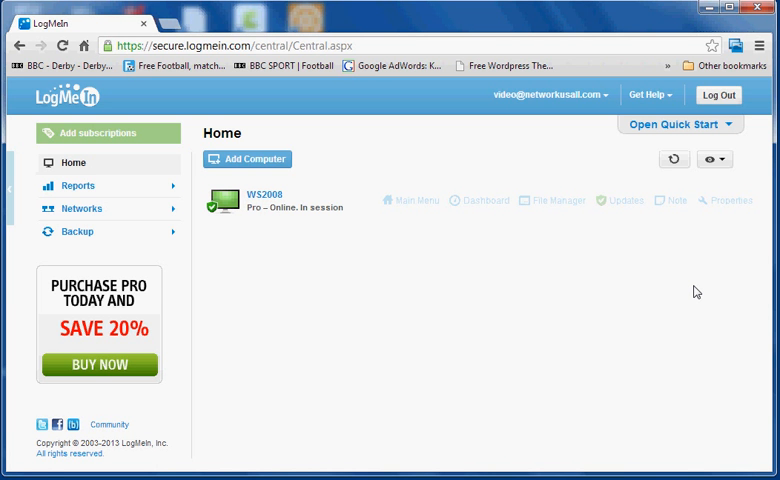